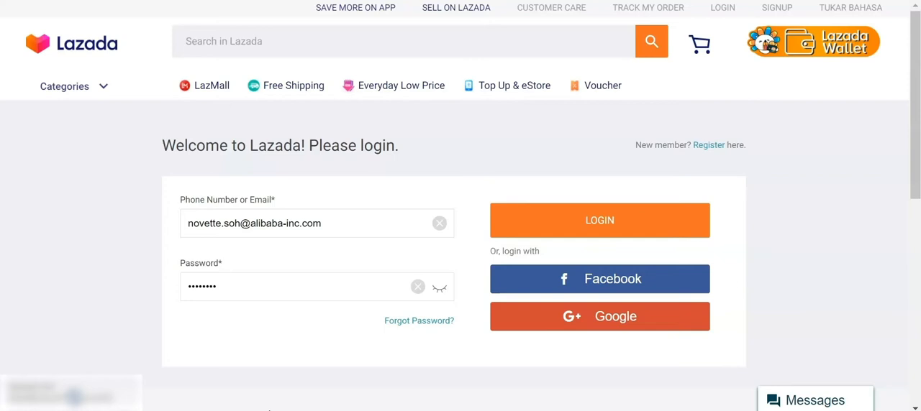
{"action": "mouse_move", "coordinate": [313, 360]}
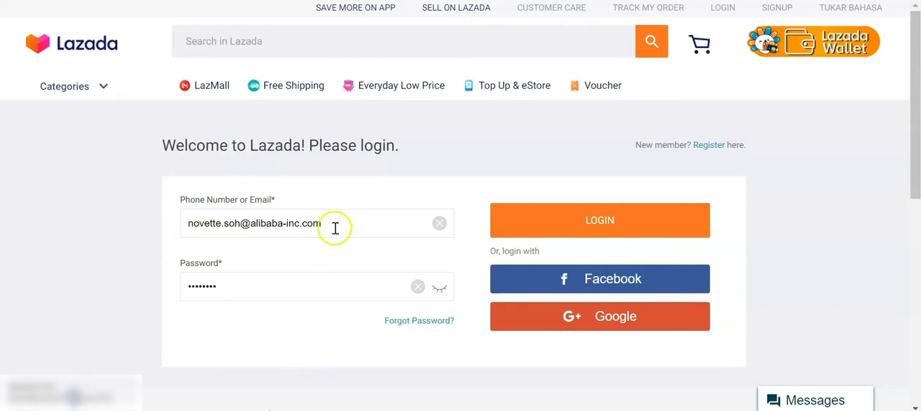
{"action": "mouse_move", "coordinate": [304, 299]}
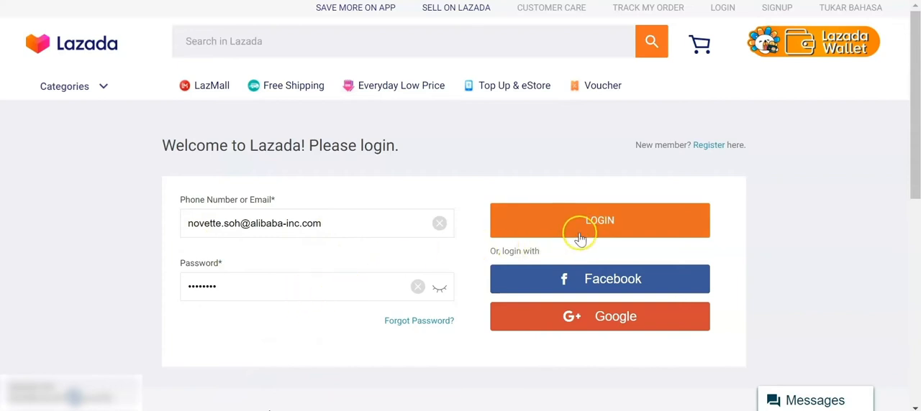
Log in to the affiliate dashboard and expand the Offer menu to show Bonus and Generic Offer
{"action": "left_click", "coordinate": [600, 220]}
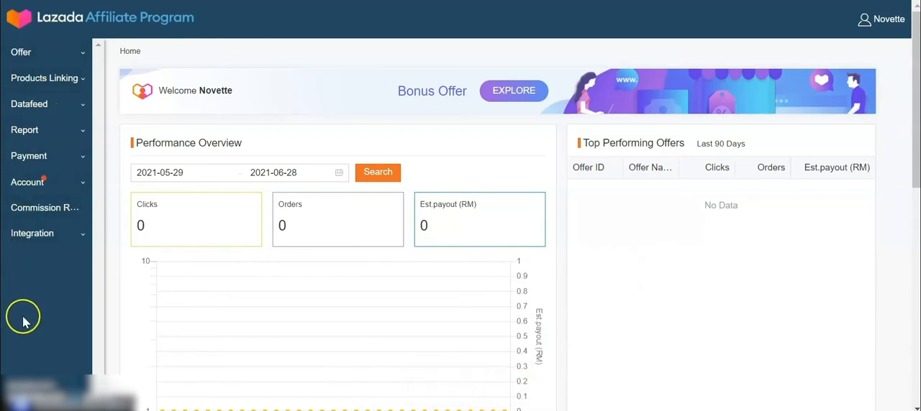
{"action": "mouse_move", "coordinate": [16, 322]}
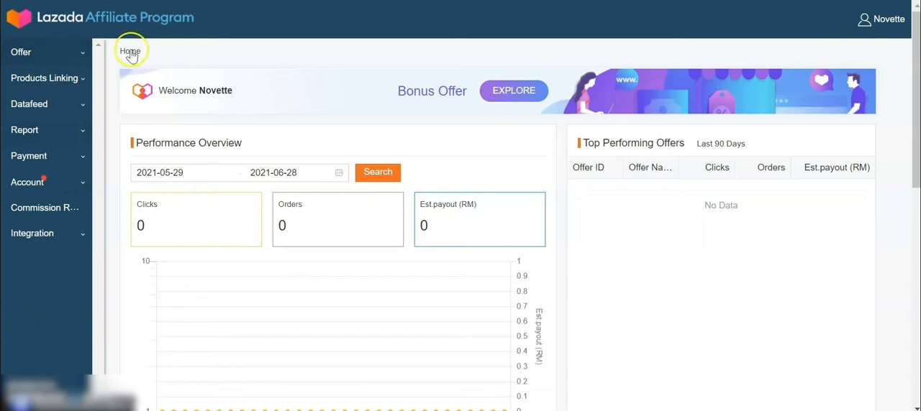
{"action": "mouse_move", "coordinate": [163, 69]}
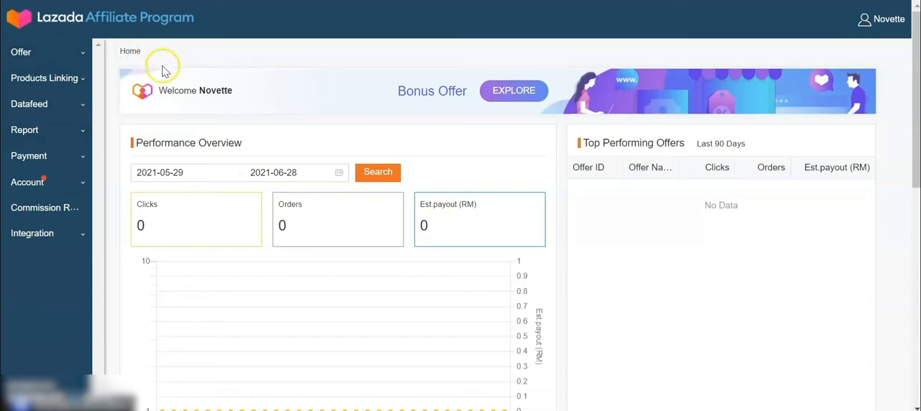
{"action": "mouse_move", "coordinate": [171, 57]}
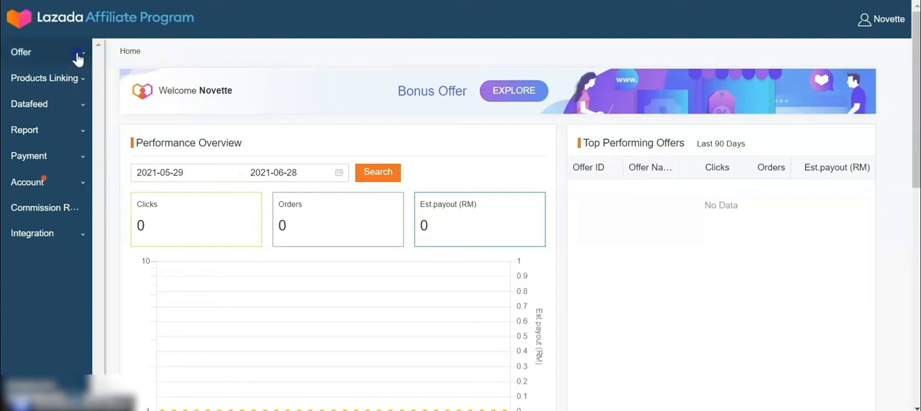
{"action": "left_click", "coordinate": [21, 52]}
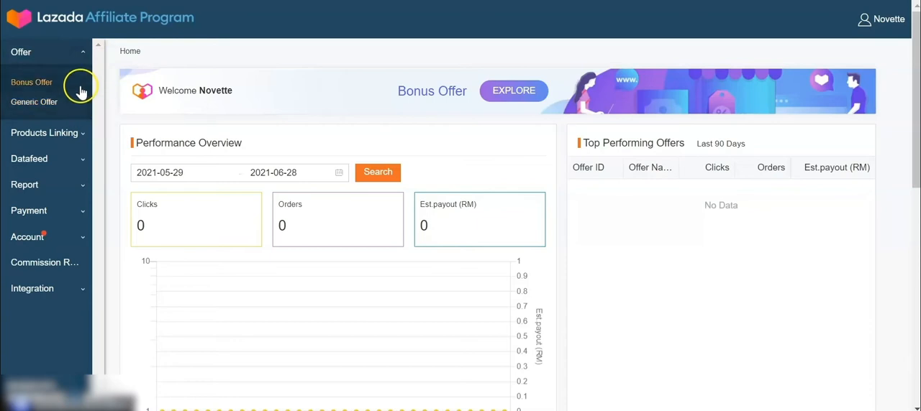
Go to the Bonus Offer page with its hot offer and recommended offers
{"action": "left_click", "coordinate": [31, 81]}
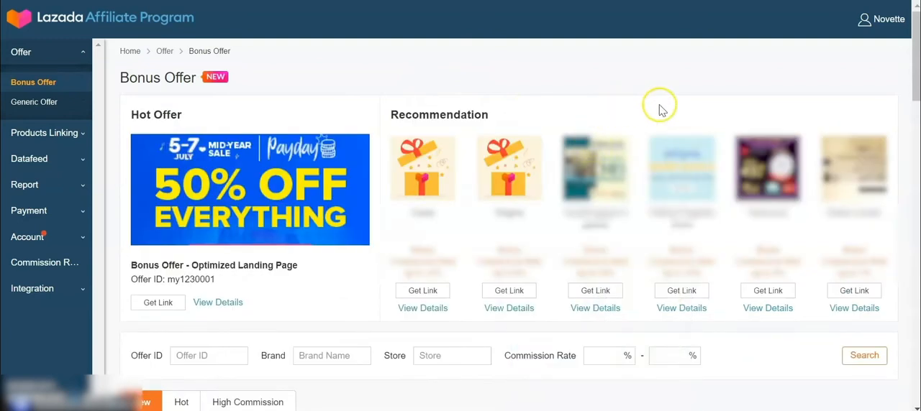
{"action": "mouse_move", "coordinate": [689, 99]}
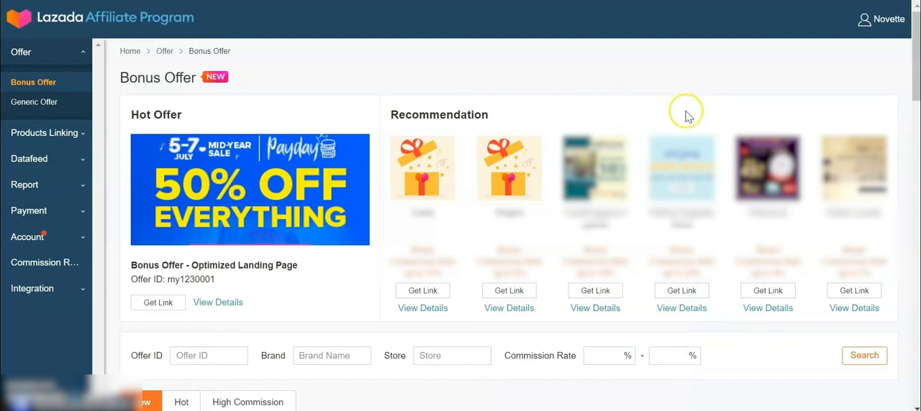
{"action": "mouse_move", "coordinate": [420, 393]}
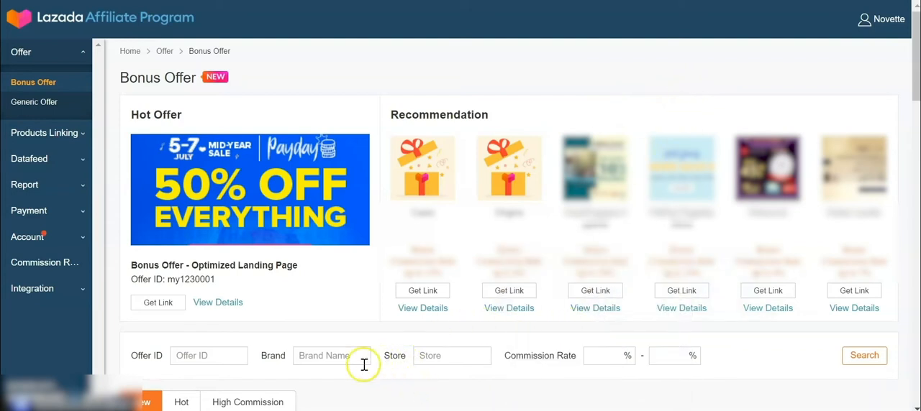
{"action": "mouse_move", "coordinate": [716, 381]}
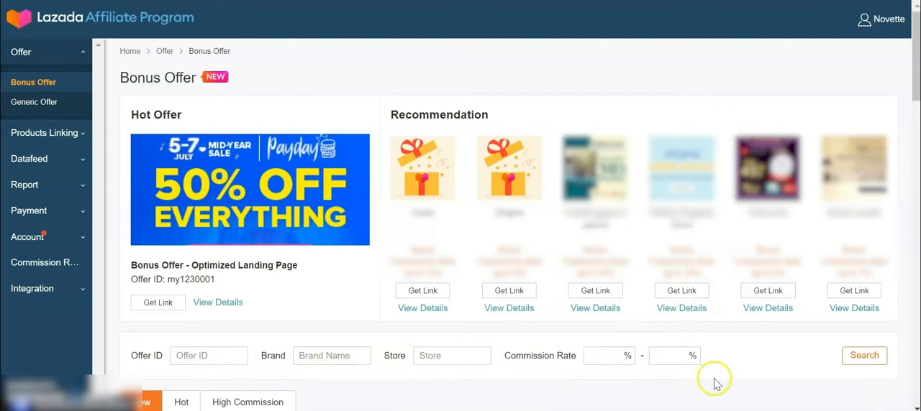
Filter bonus offers by a 10% to 20% commission rate range
{"action": "left_click", "coordinate": [451, 356]}
{"action": "type", "text": "10"}
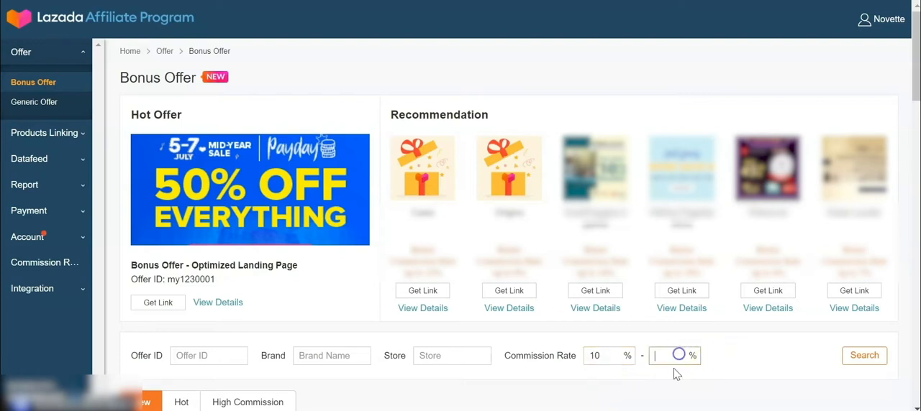
{"action": "type", "text": "20"}
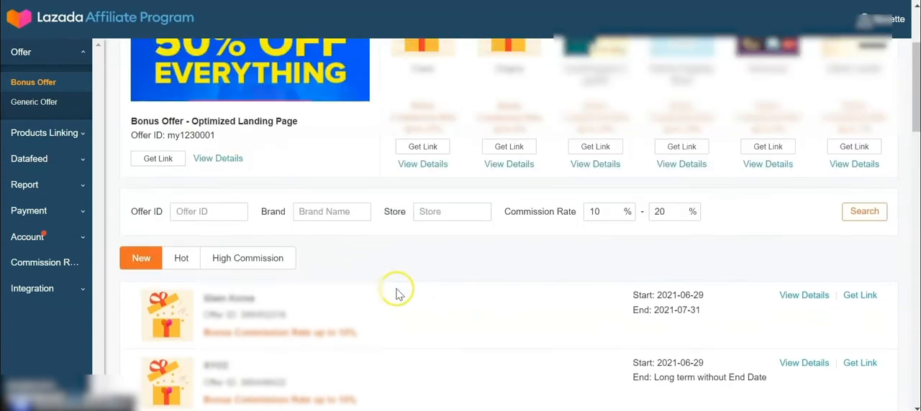
{"action": "mouse_move", "coordinate": [543, 281]}
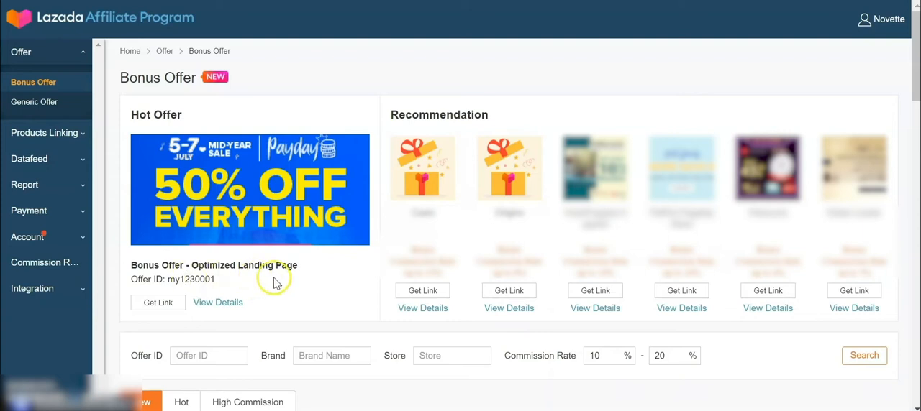
{"action": "mouse_move", "coordinate": [338, 303]}
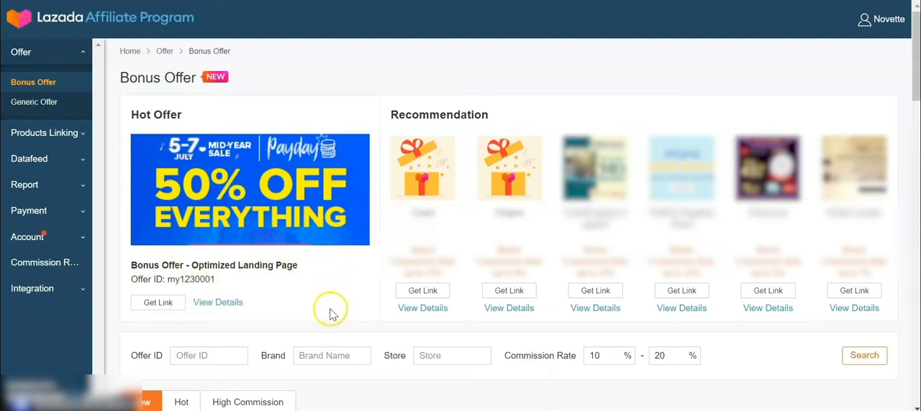
{"action": "mouse_move", "coordinate": [325, 309]}
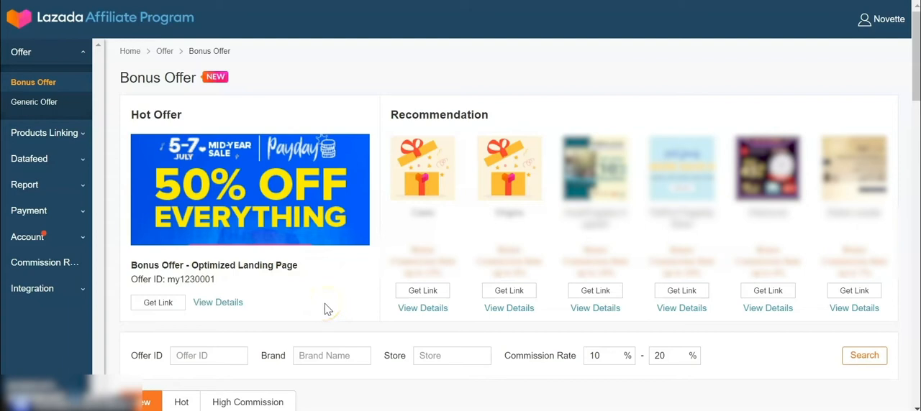
{"action": "mouse_move", "coordinate": [327, 309]}
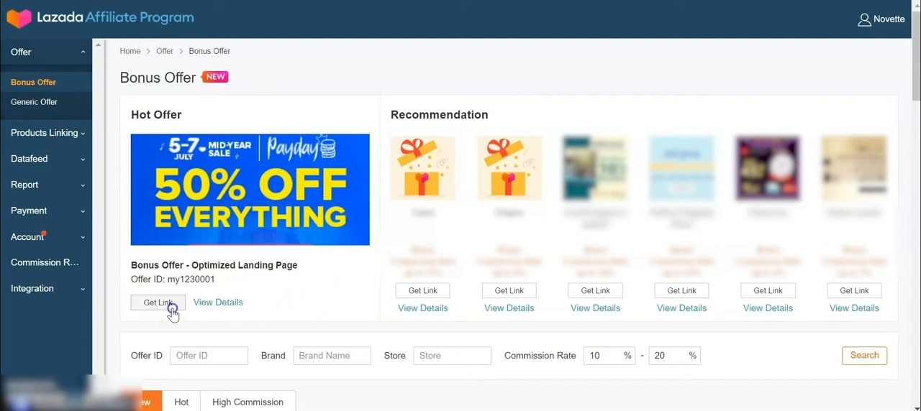
Generate and copy the Optimized Landing Page hot offer's tracking link
{"action": "left_click", "coordinate": [158, 302]}
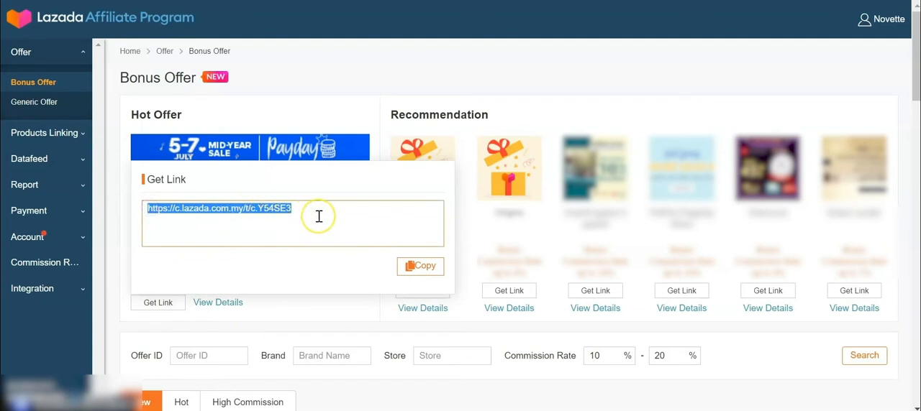
{"action": "left_click", "coordinate": [420, 266]}
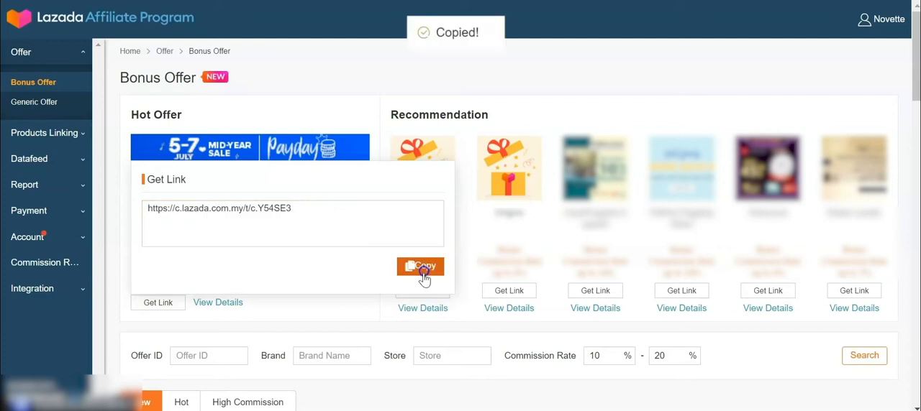
{"action": "mouse_move", "coordinate": [293, 286]}
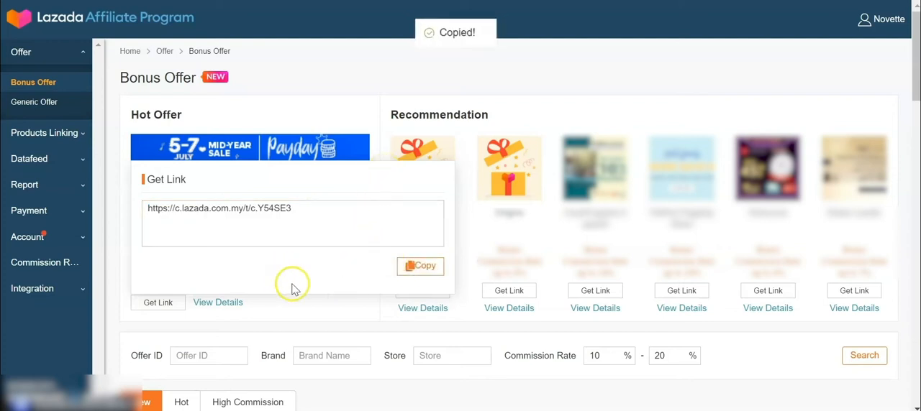
{"action": "mouse_move", "coordinate": [333, 322]}
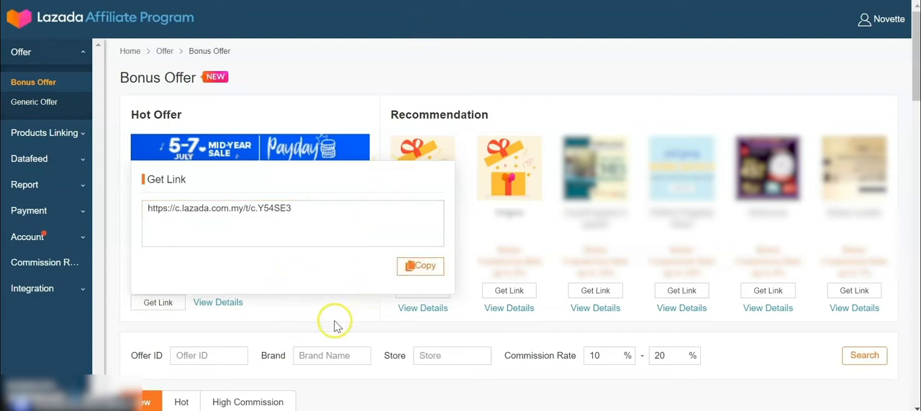
{"action": "mouse_move", "coordinate": [332, 316]}
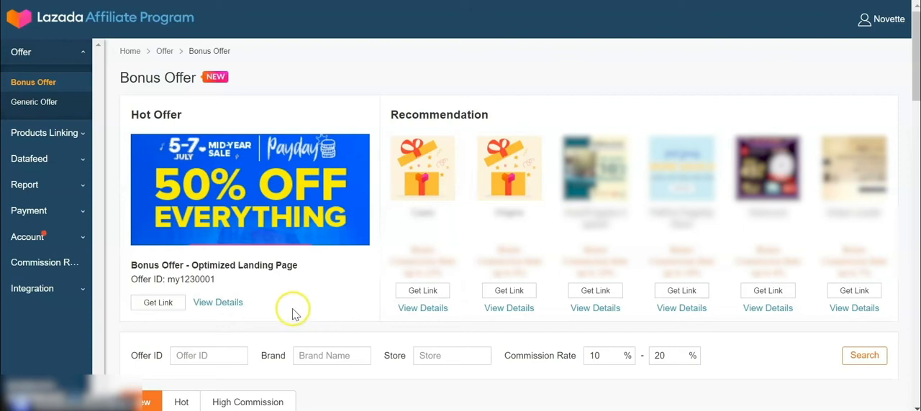
View the hot offer's details and scroll to its downloadable creative files
{"action": "left_click", "coordinate": [218, 302]}
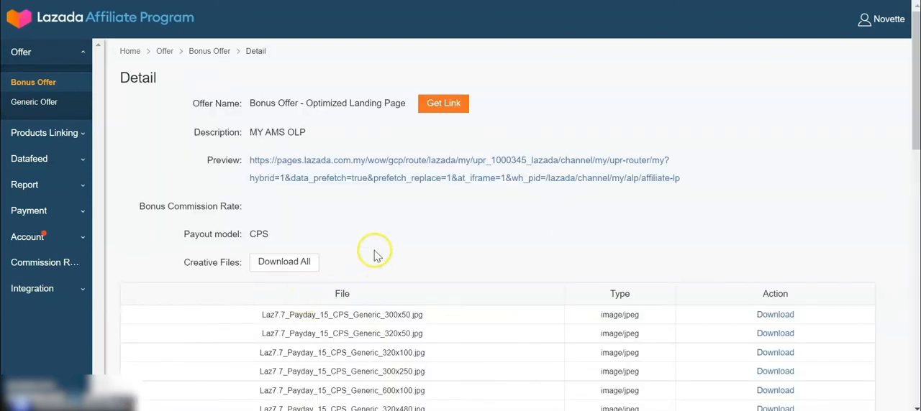
{"action": "scroll", "scroll_direction": "down", "scroll_amount": 3}
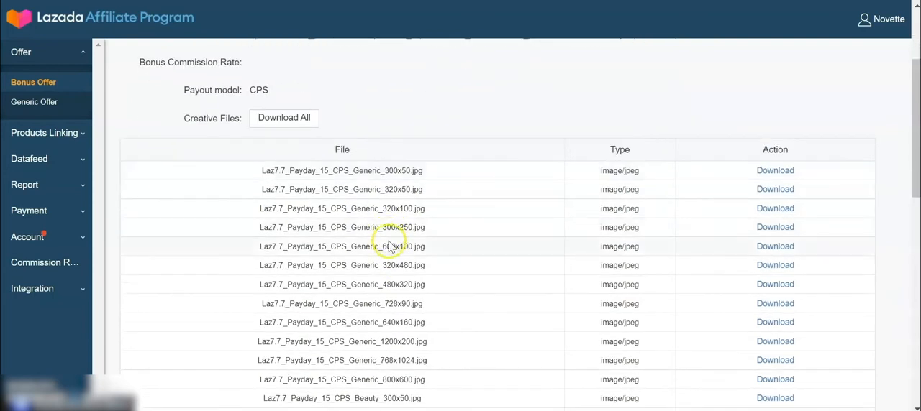
{"action": "scroll", "scroll_direction": "down", "scroll_amount": 3}
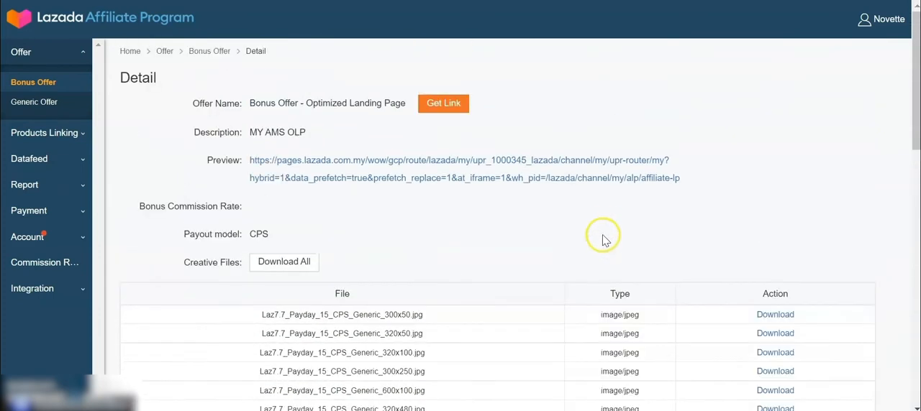
{"action": "mouse_move", "coordinate": [602, 239]}
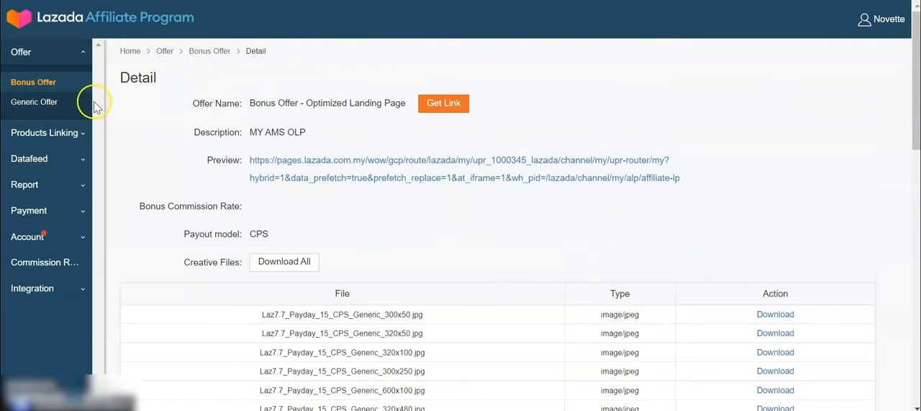
Open the Generic Offer page and expand the Products Linking submenu
{"action": "left_click", "coordinate": [34, 101]}
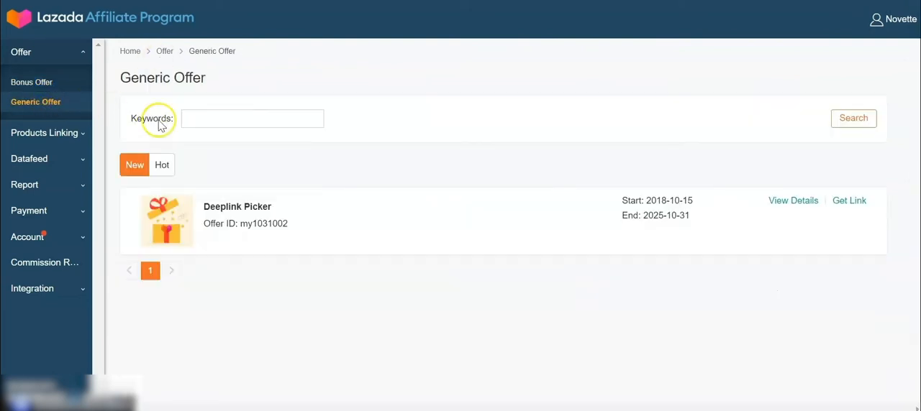
{"action": "mouse_move", "coordinate": [373, 303]}
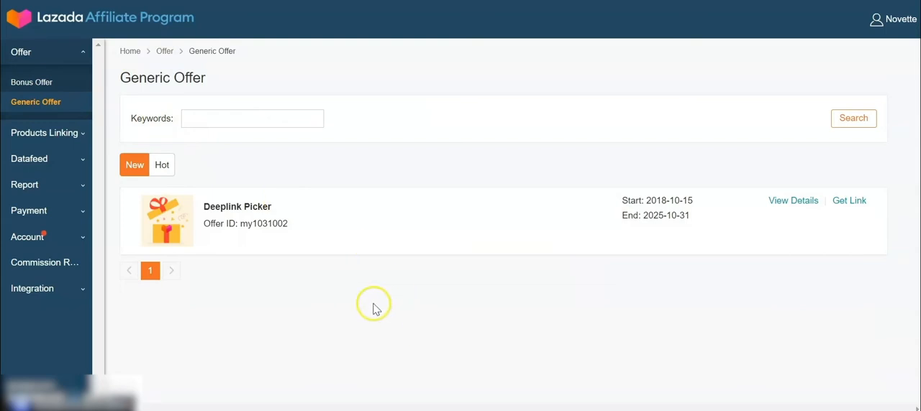
{"action": "mouse_move", "coordinate": [424, 356]}
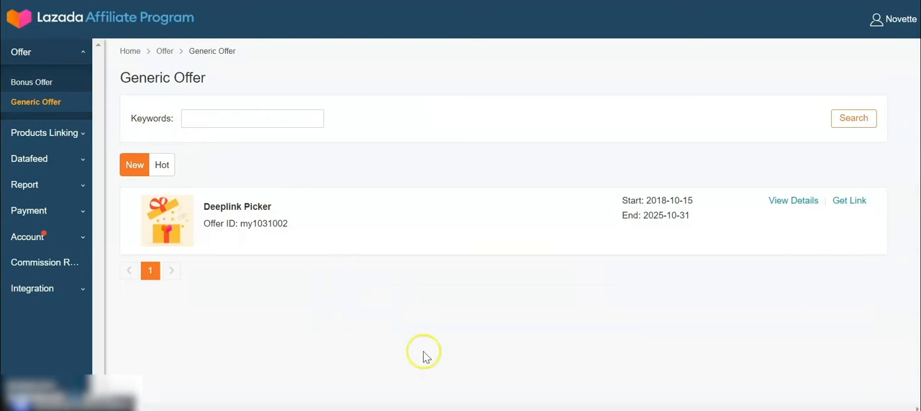
{"action": "mouse_move", "coordinate": [438, 327]}
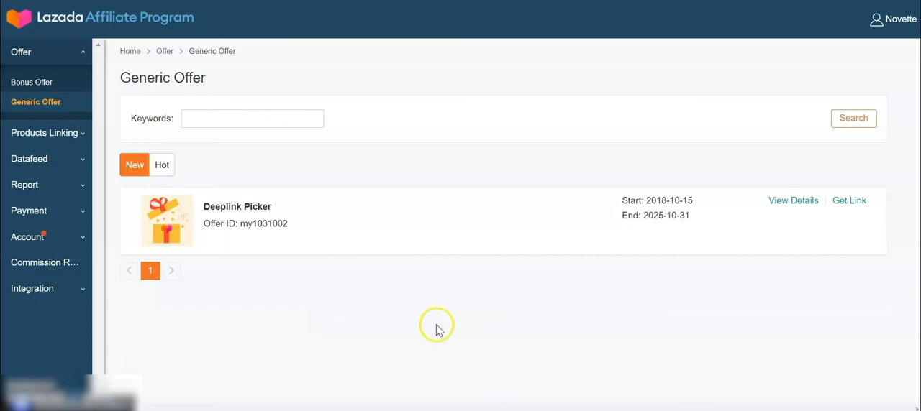
{"action": "mouse_move", "coordinate": [435, 325]}
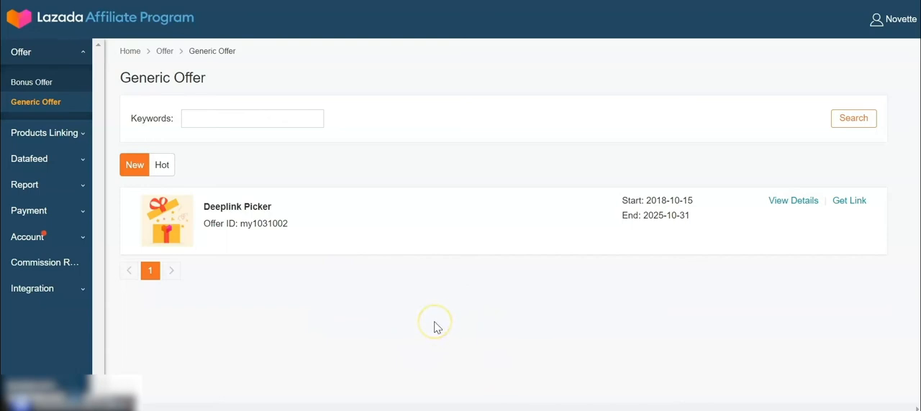
{"action": "mouse_move", "coordinate": [249, 221]}
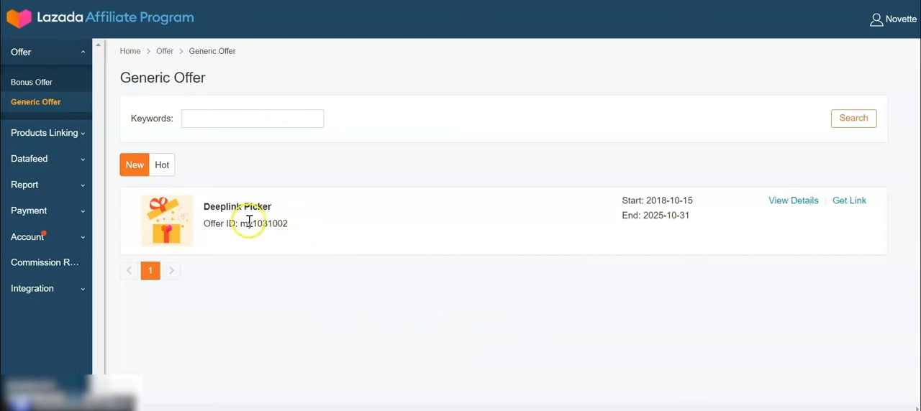
{"action": "mouse_move", "coordinate": [346, 292]}
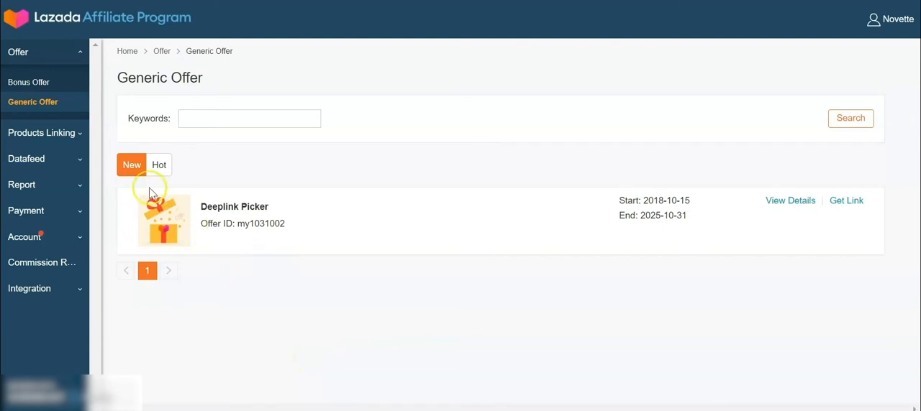
{"action": "left_click", "coordinate": [41, 132]}
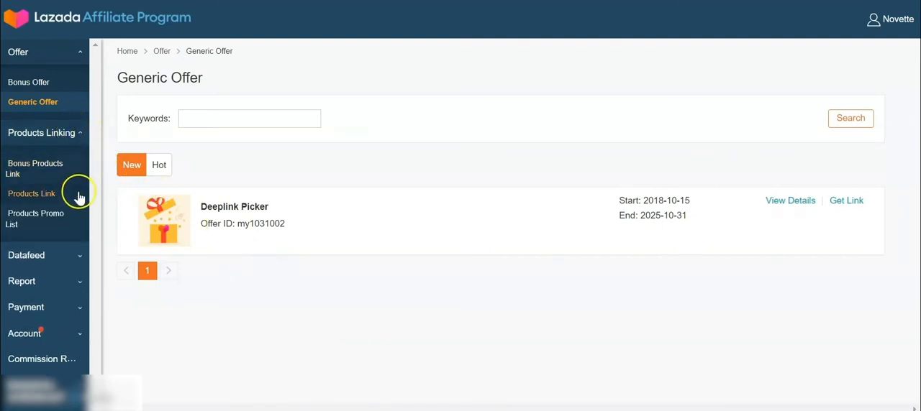
Open Bonus Products Link and scroll to the Keyword, Brand, Store, Category and Commission filters
{"action": "left_click", "coordinate": [37, 168]}
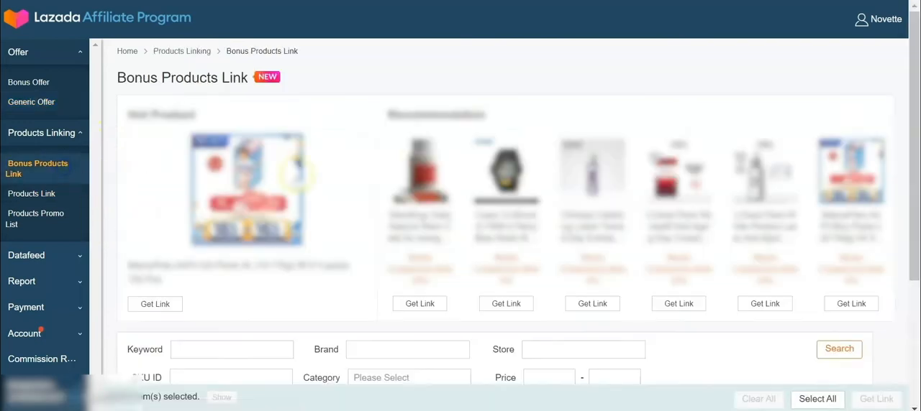
{"action": "mouse_move", "coordinate": [636, 79]}
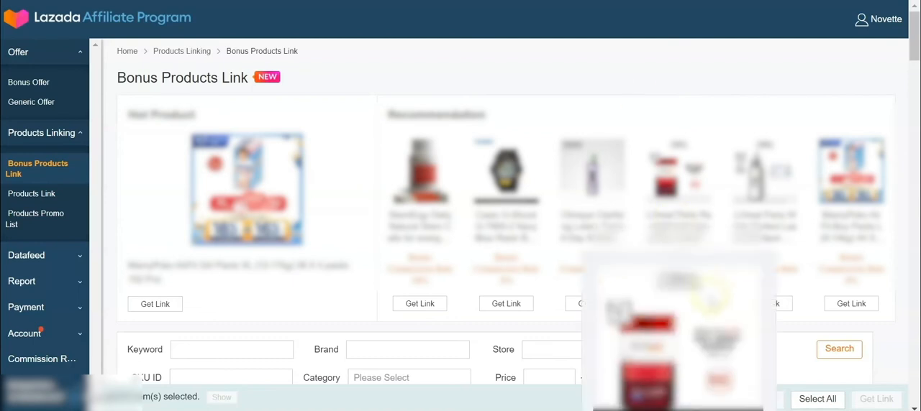
{"action": "scroll", "scroll_direction": "down", "scroll_amount": 3}
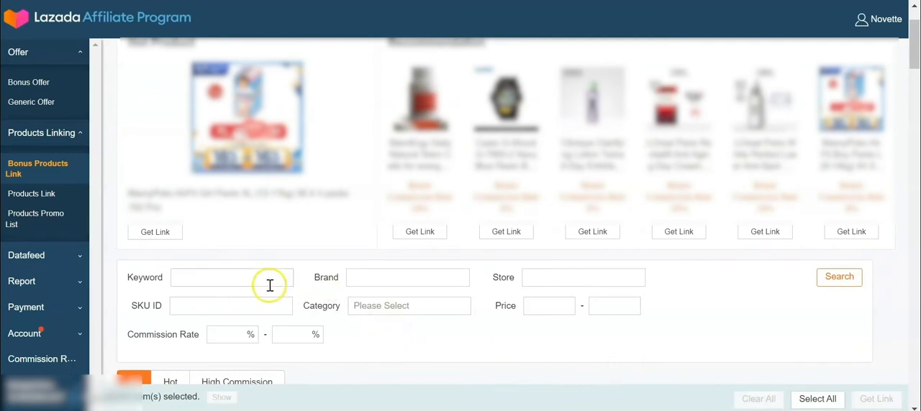
{"action": "mouse_move", "coordinate": [503, 288]}
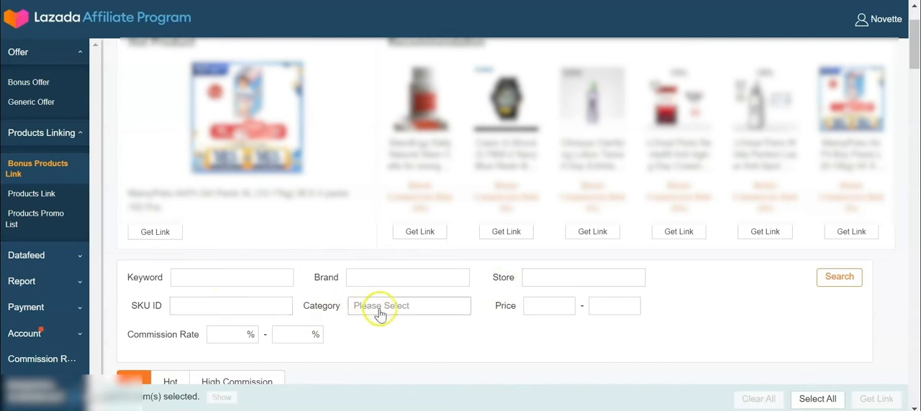
{"action": "mouse_move", "coordinate": [262, 358]}
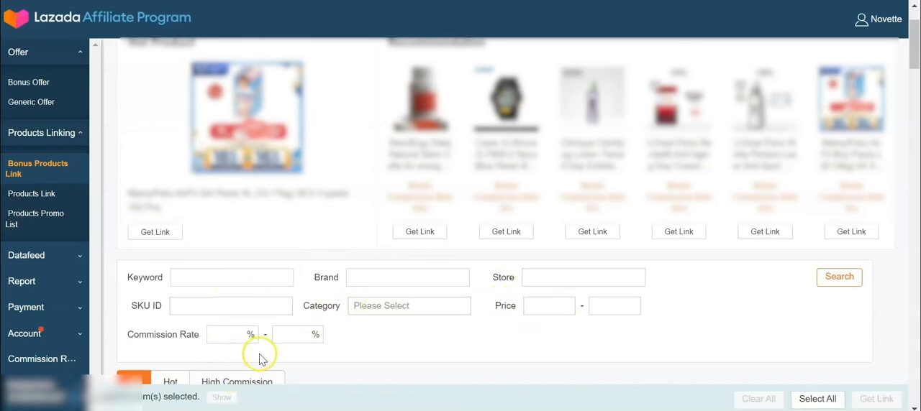
{"action": "mouse_move", "coordinate": [530, 336]}
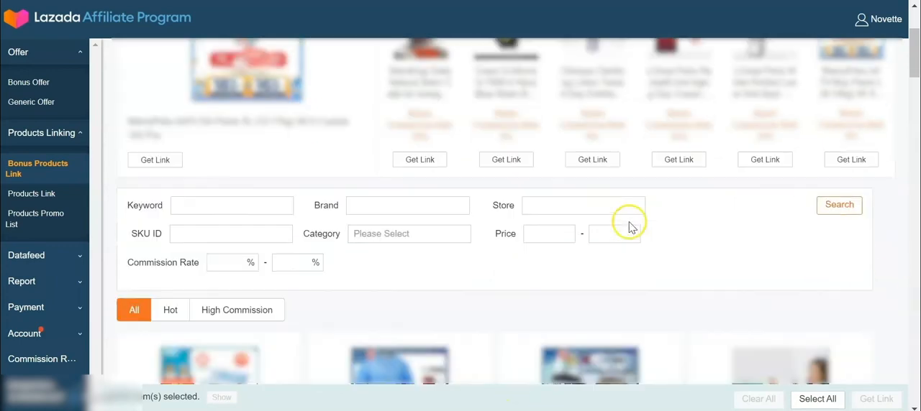
Generate a bonus product's tracking link with empty Sub_id fields, then close the dialog
{"action": "scroll", "scroll_direction": "down", "scroll_amount": 3}
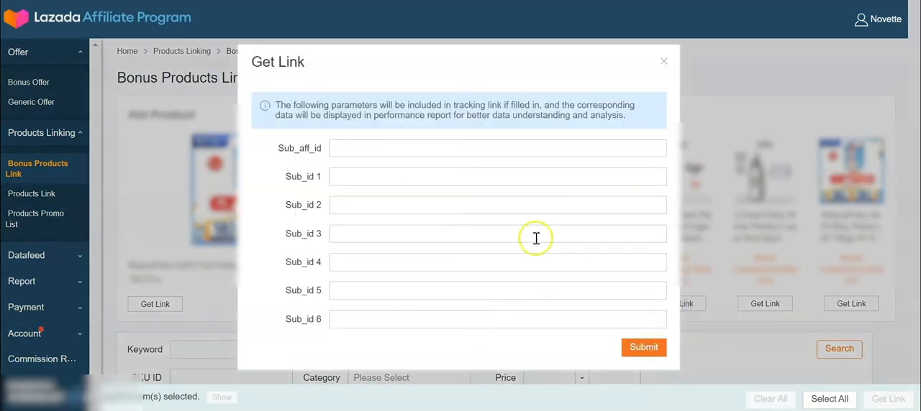
{"action": "mouse_move", "coordinate": [455, 338]}
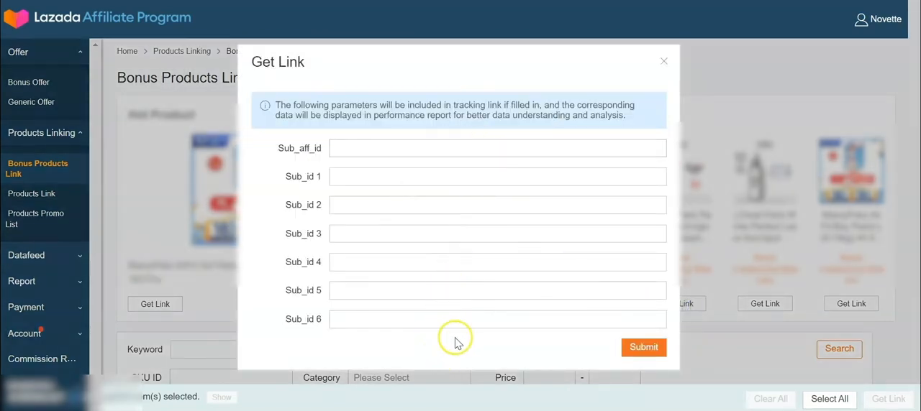
{"action": "mouse_move", "coordinate": [407, 179]}
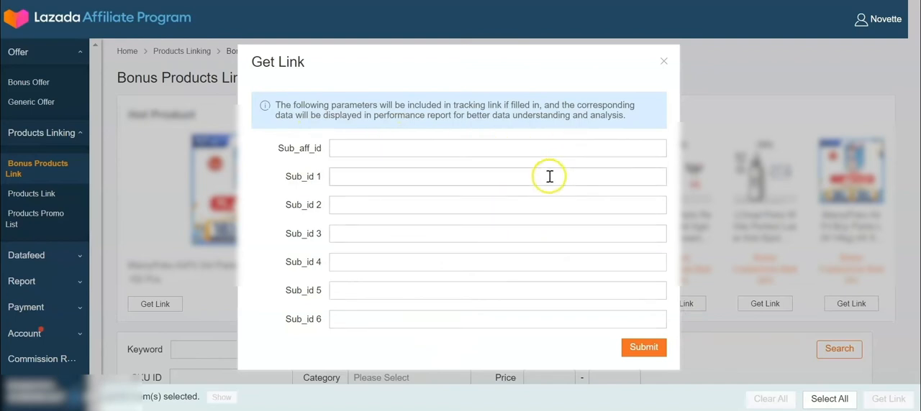
{"action": "mouse_move", "coordinate": [563, 320]}
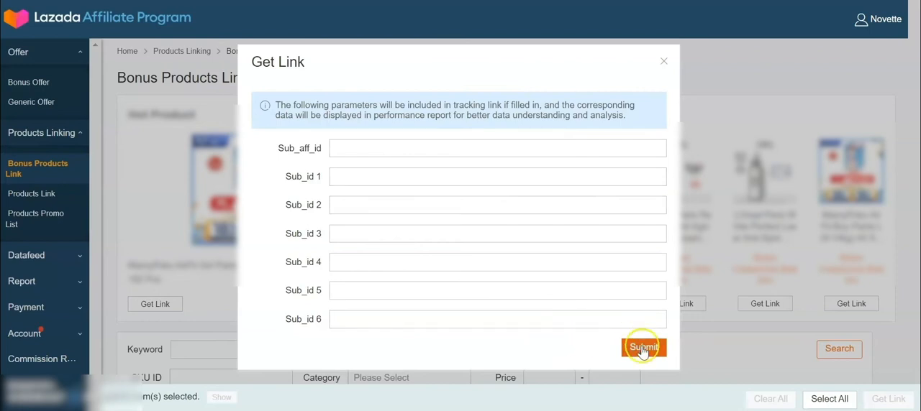
{"action": "left_click", "coordinate": [643, 348]}
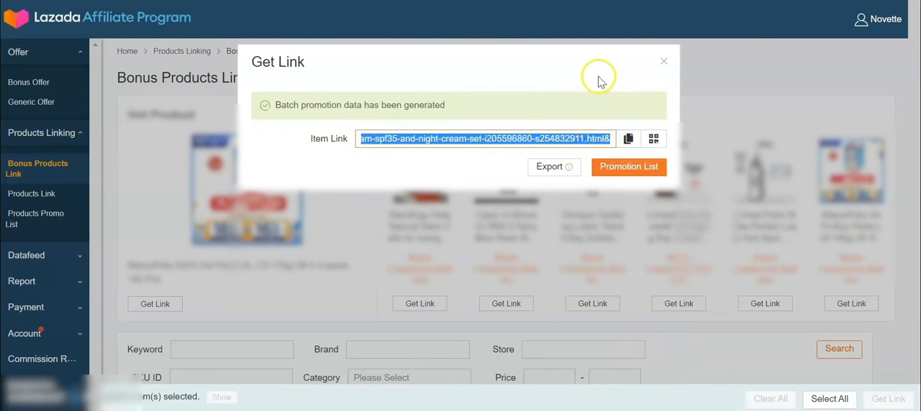
{"action": "left_click", "coordinate": [662, 60]}
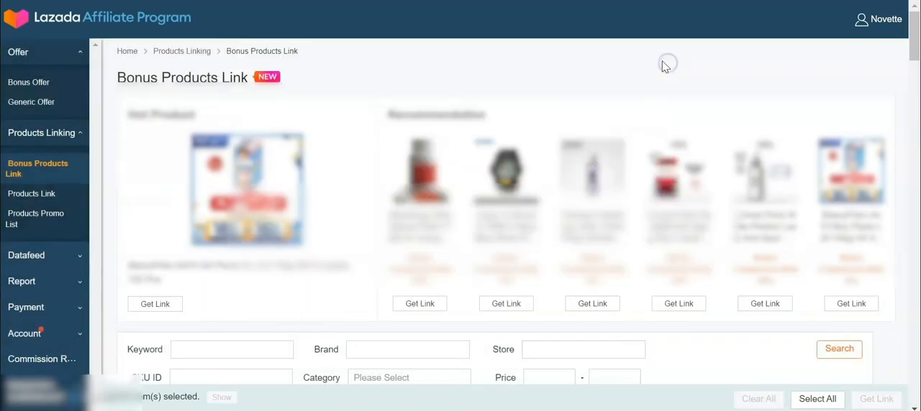
Open the Products Link page and browse its keyword, SKU, category and price filters
{"action": "left_click", "coordinate": [32, 193]}
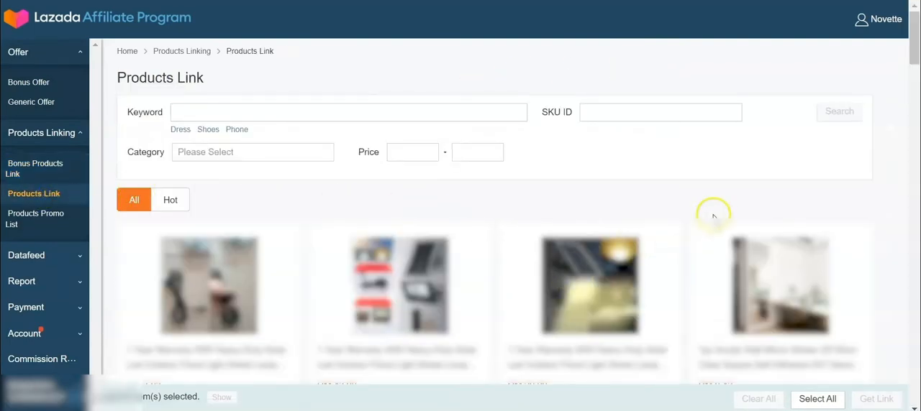
{"action": "mouse_move", "coordinate": [693, 200]}
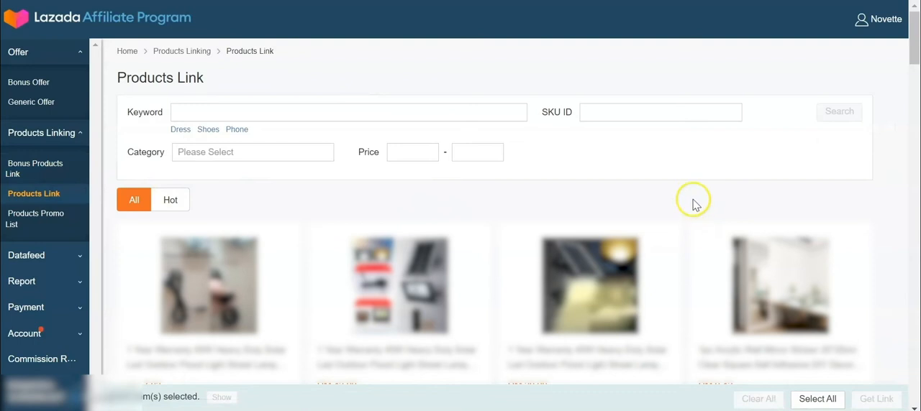
{"action": "mouse_move", "coordinate": [687, 190]}
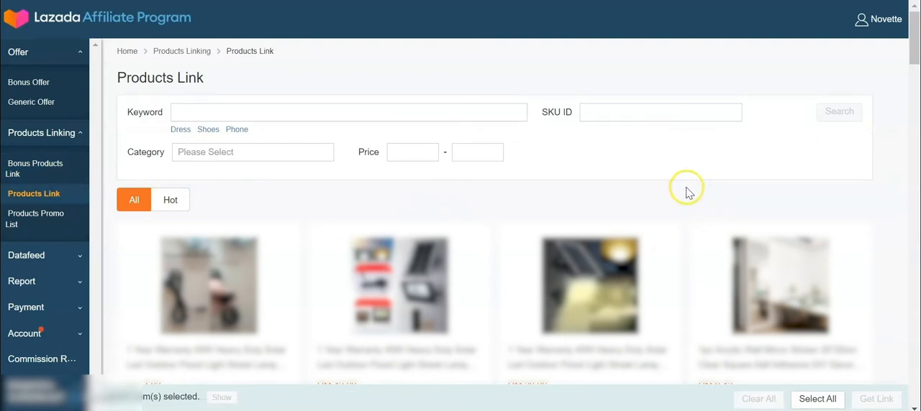
{"action": "mouse_move", "coordinate": [629, 157]}
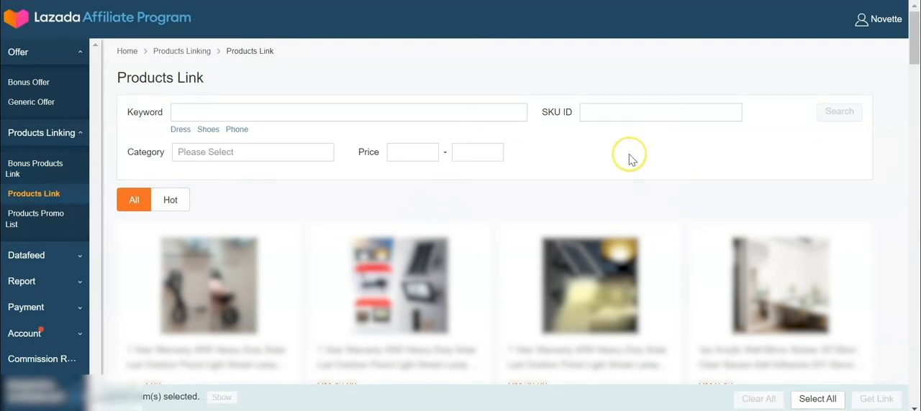
{"action": "left_click", "coordinate": [349, 112]}
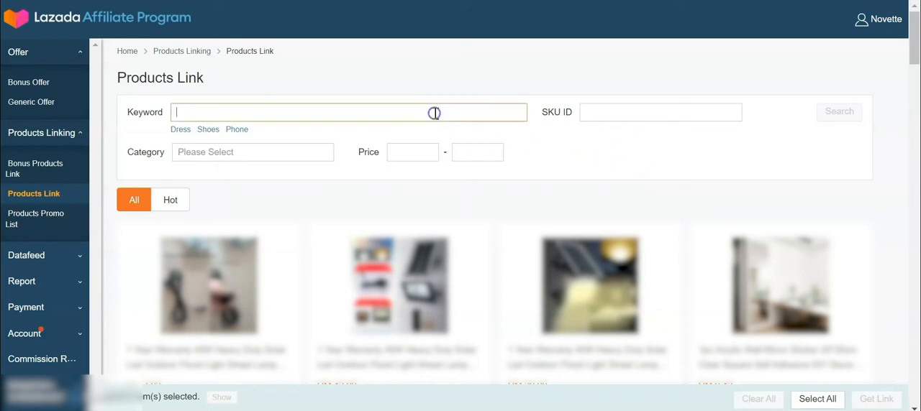
{"action": "left_click", "coordinate": [659, 111]}
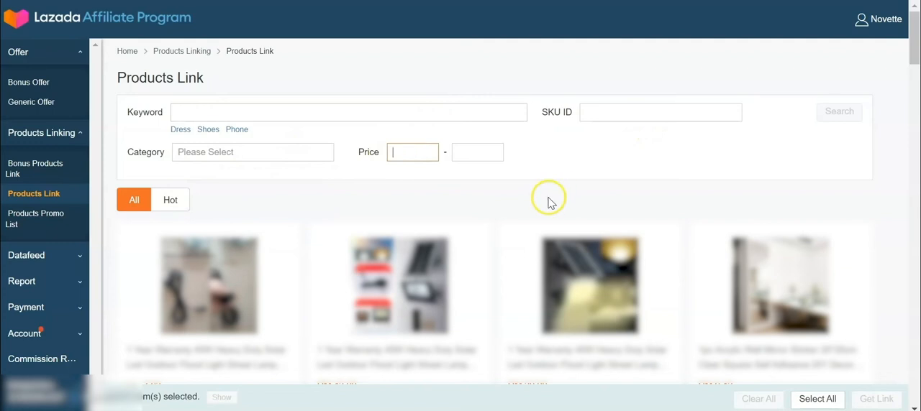
{"action": "scroll", "scroll_direction": "down", "scroll_amount": 3}
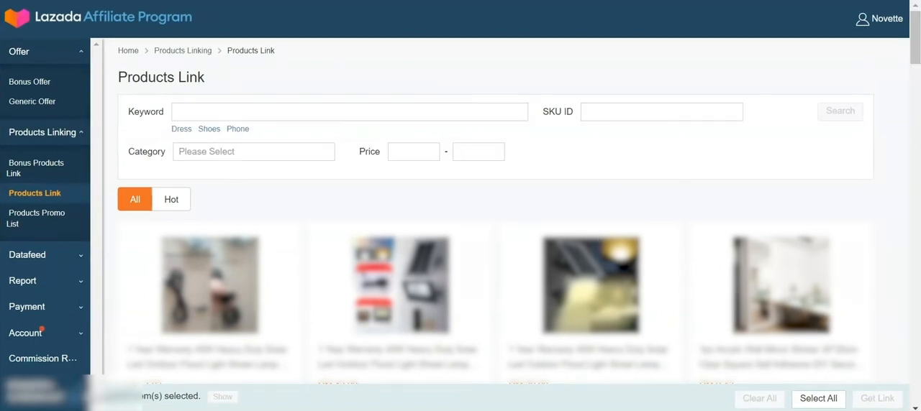
{"action": "left_click", "coordinate": [144, 300]}
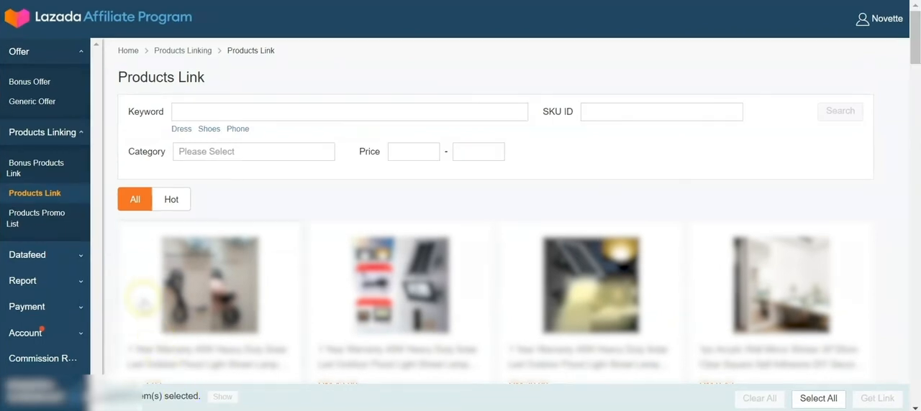
{"action": "mouse_move", "coordinate": [94, 263]}
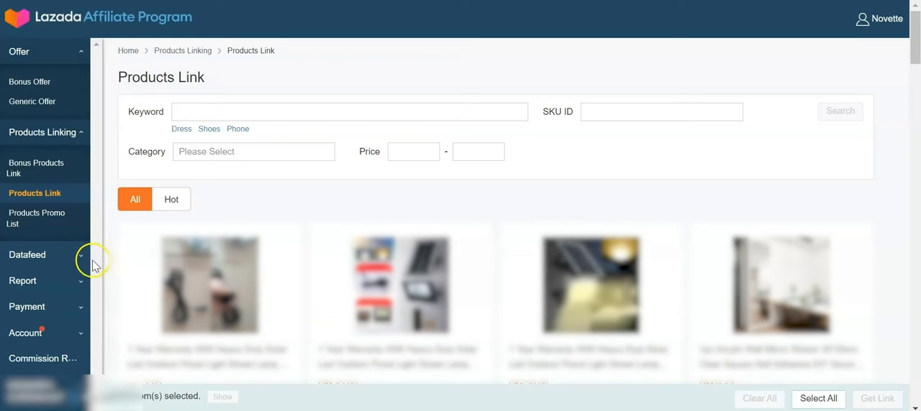
Expand Datafeed and open the Create New Feed form with Light and Bonus Commission feeds
{"action": "left_click", "coordinate": [28, 254]}
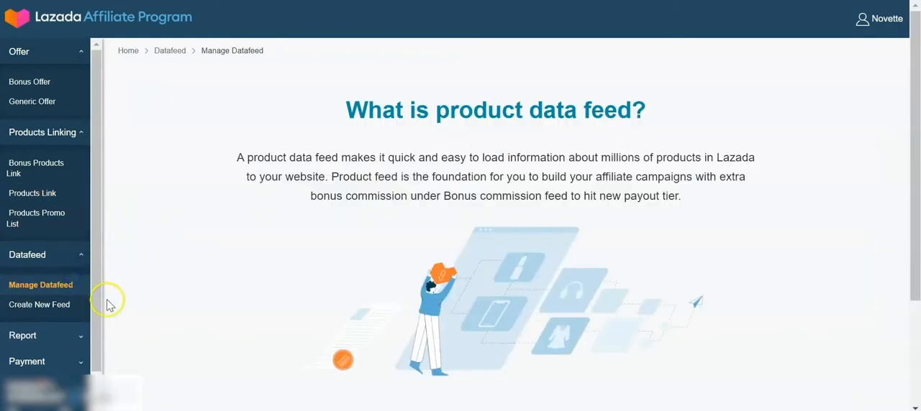
{"action": "mouse_move", "coordinate": [120, 313]}
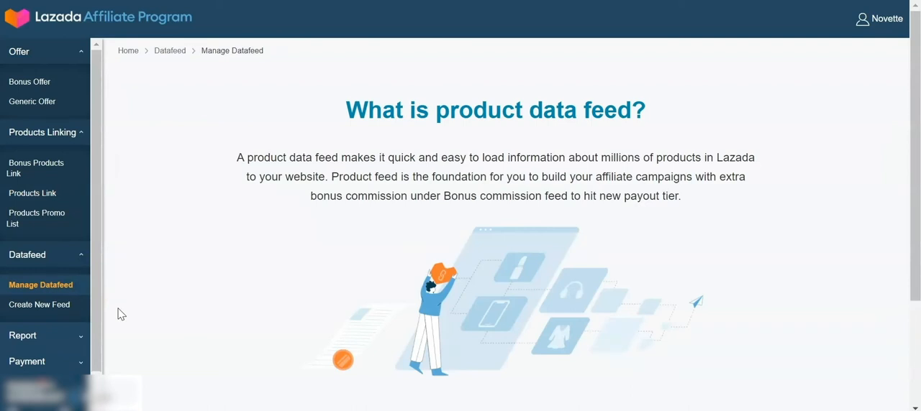
{"action": "left_click", "coordinate": [40, 304]}
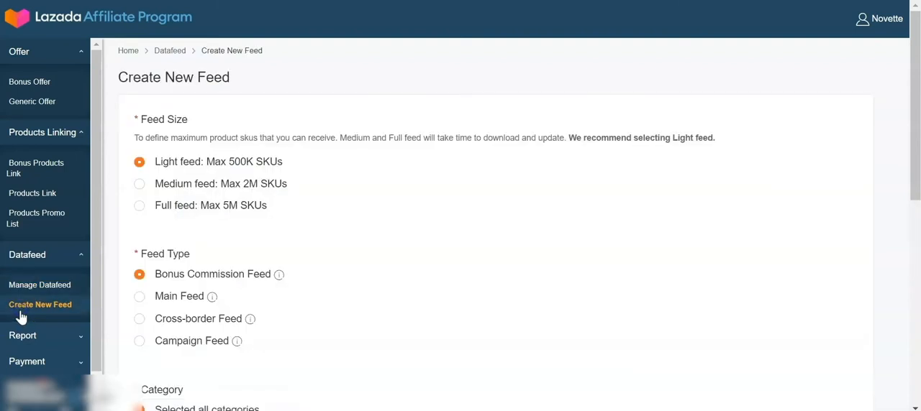
{"action": "mouse_move", "coordinate": [322, 166]}
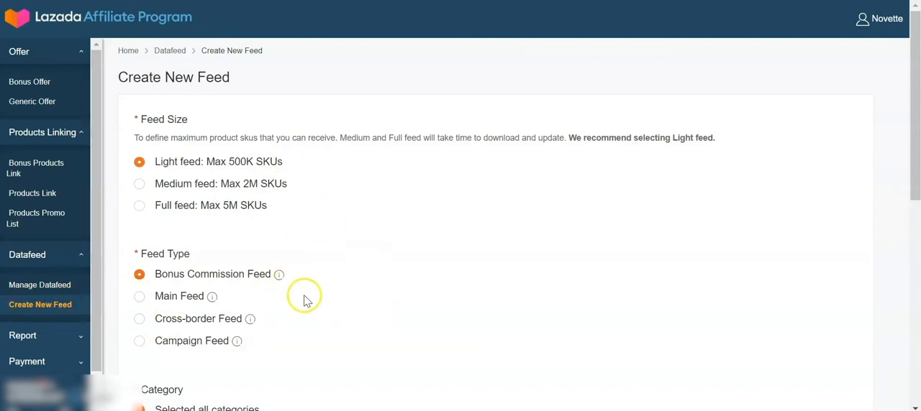
{"action": "mouse_move", "coordinate": [284, 162]}
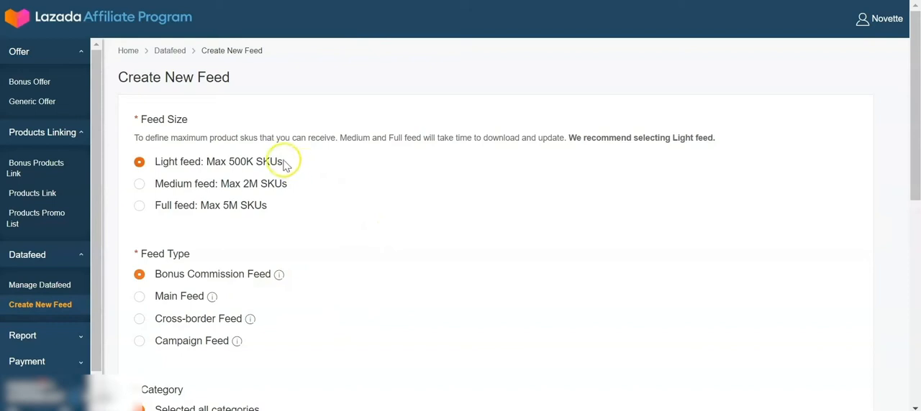
{"action": "mouse_move", "coordinate": [289, 219]}
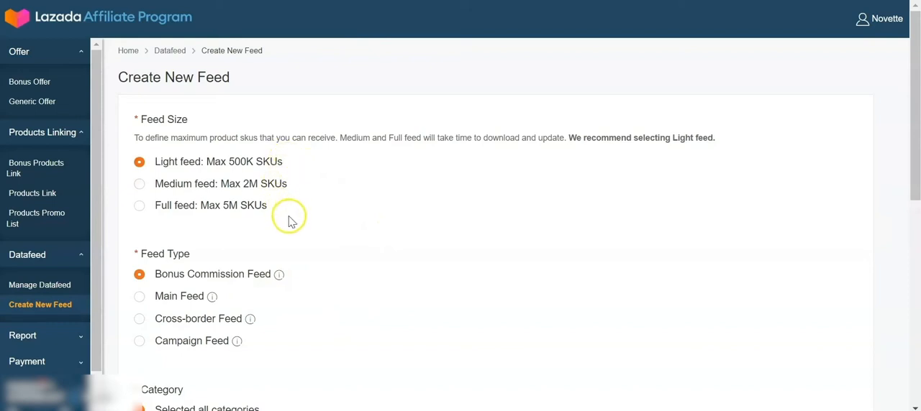
{"action": "mouse_move", "coordinate": [291, 172]}
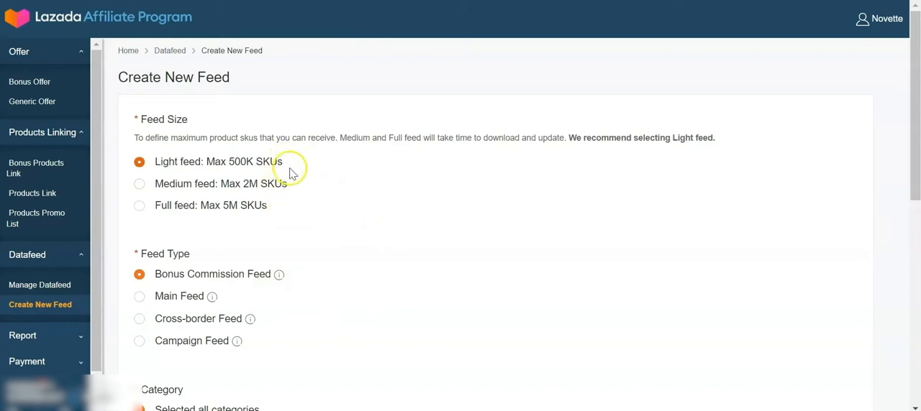
{"action": "mouse_move", "coordinate": [396, 227]}
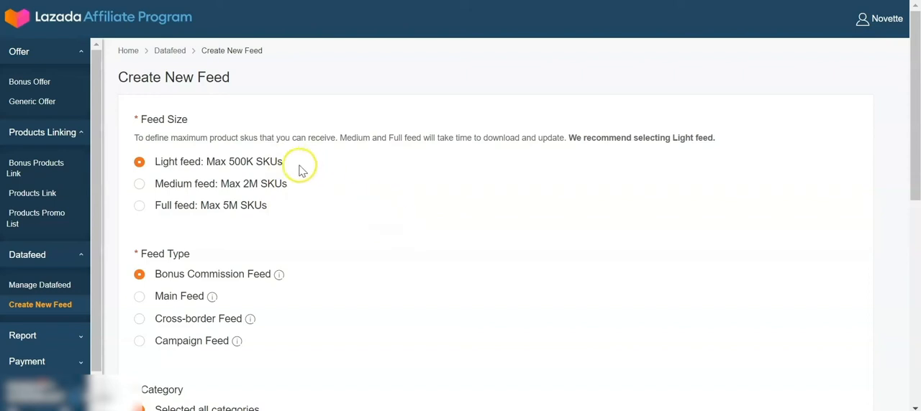
{"action": "scroll", "scroll_direction": "down", "scroll_amount": 3}
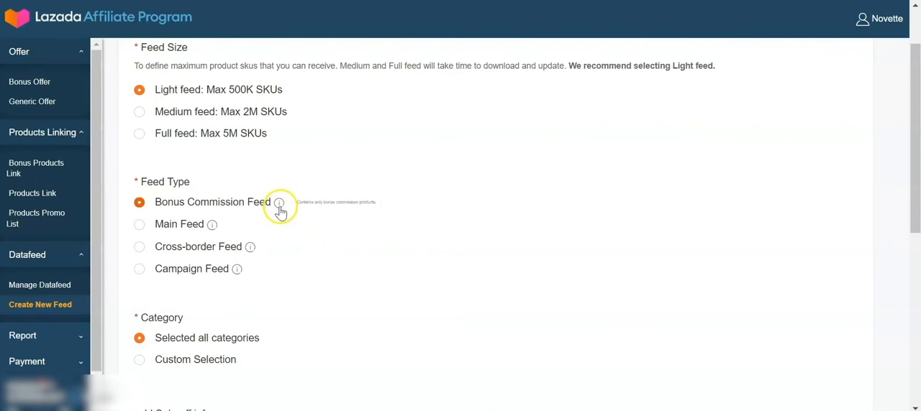
{"action": "mouse_move", "coordinate": [283, 286]}
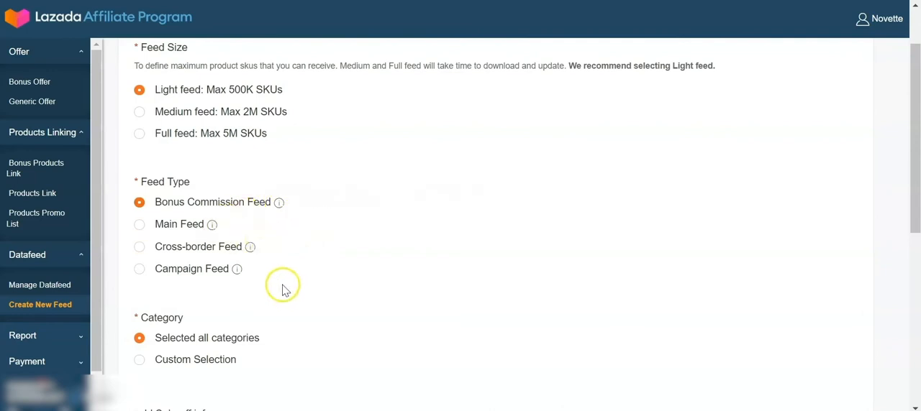
{"action": "mouse_move", "coordinate": [279, 202]}
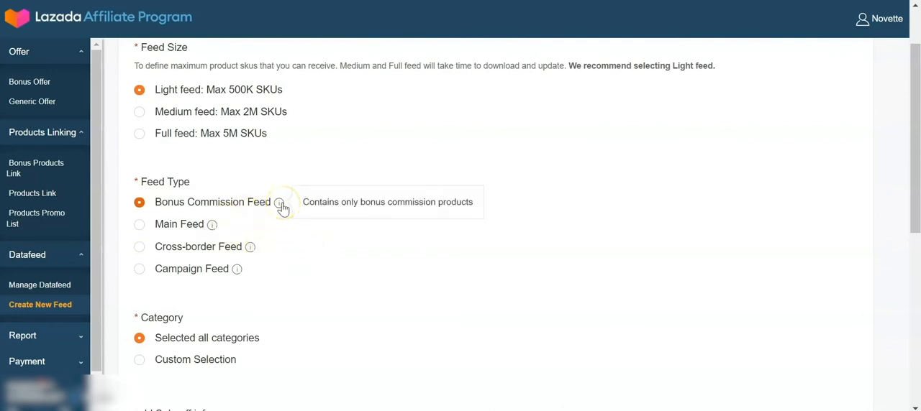
{"action": "scroll", "scroll_direction": "down", "scroll_amount": 3}
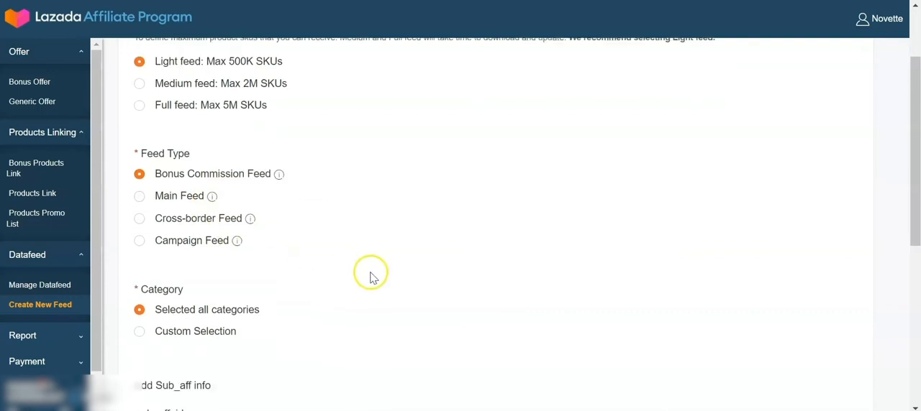
{"action": "scroll", "scroll_direction": "down", "scroll_amount": 3}
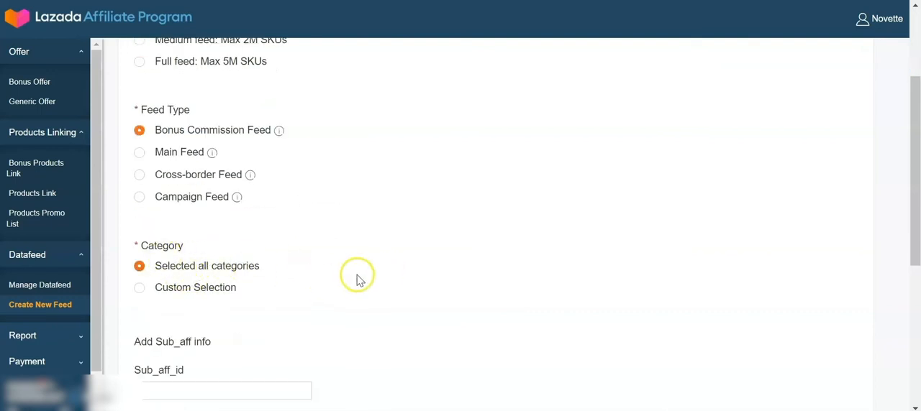
{"action": "mouse_move", "coordinate": [367, 270]}
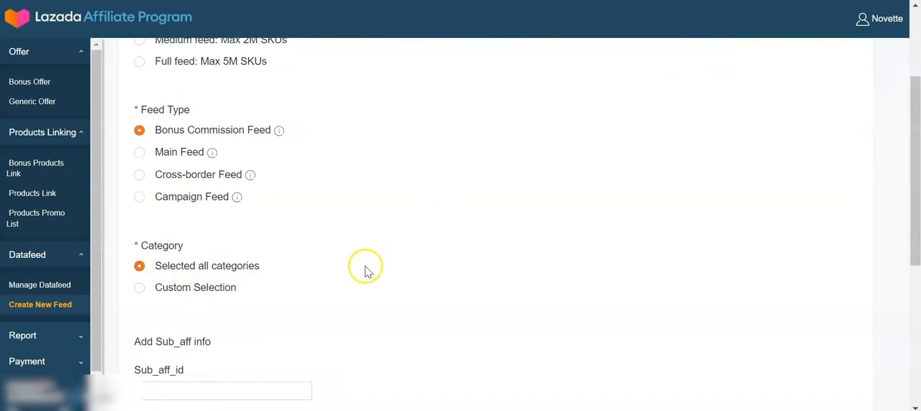
{"action": "mouse_move", "coordinate": [259, 291]}
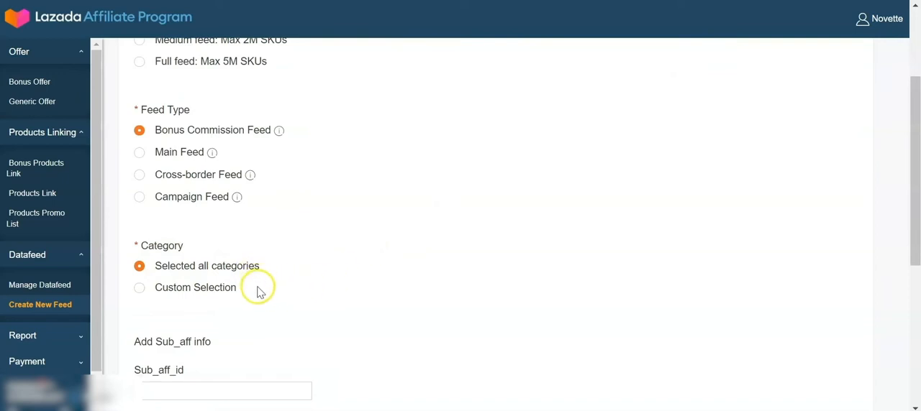
{"action": "mouse_move", "coordinate": [203, 302]}
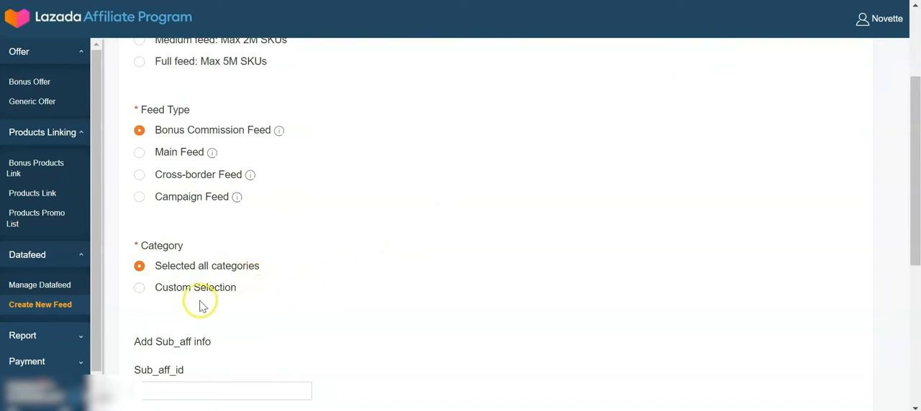
{"action": "scroll", "scroll_direction": "up", "scroll_amount": 3}
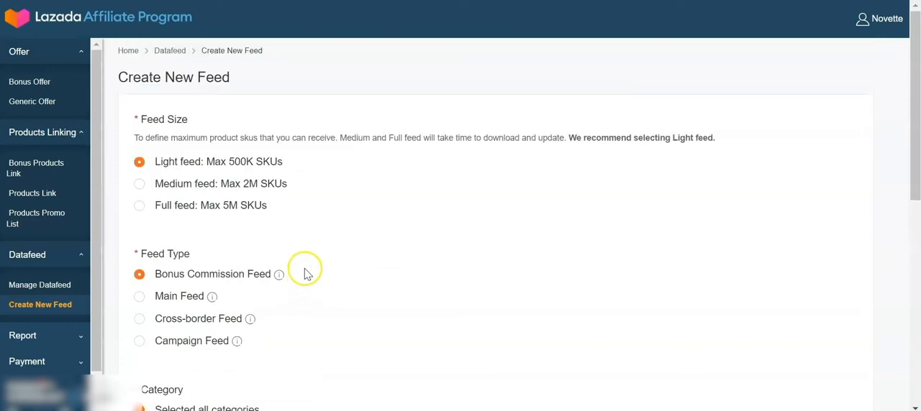
{"action": "mouse_move", "coordinate": [589, 277]}
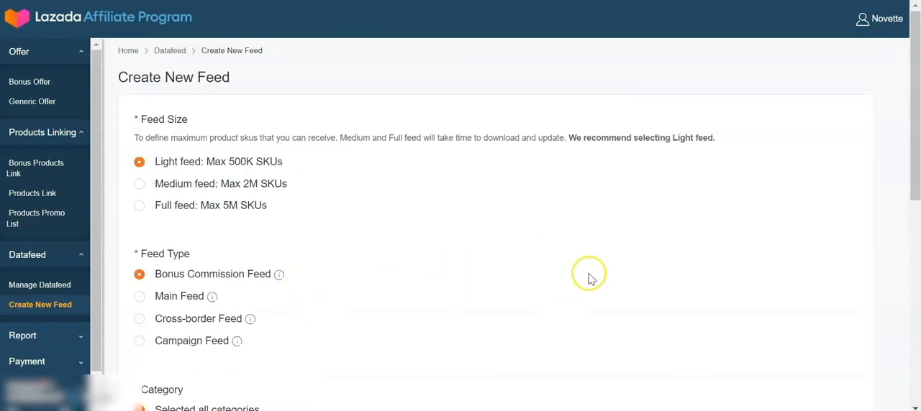
{"action": "mouse_move", "coordinate": [497, 299]}
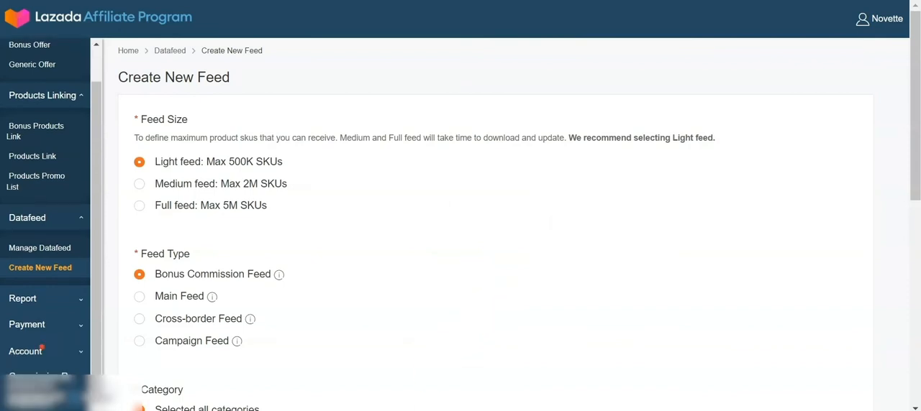
Open Conversion Report (Estimated) and its Conversion Report tab, empty for 2021-06-28
{"action": "left_click", "coordinate": [22, 298]}
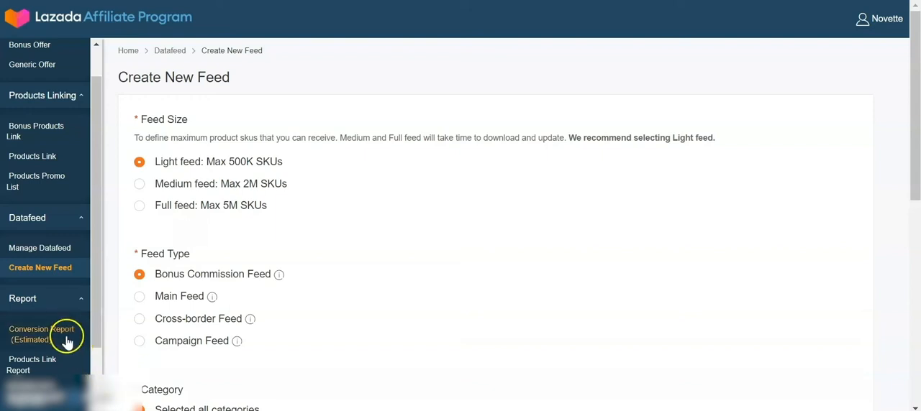
{"action": "left_click", "coordinate": [33, 335]}
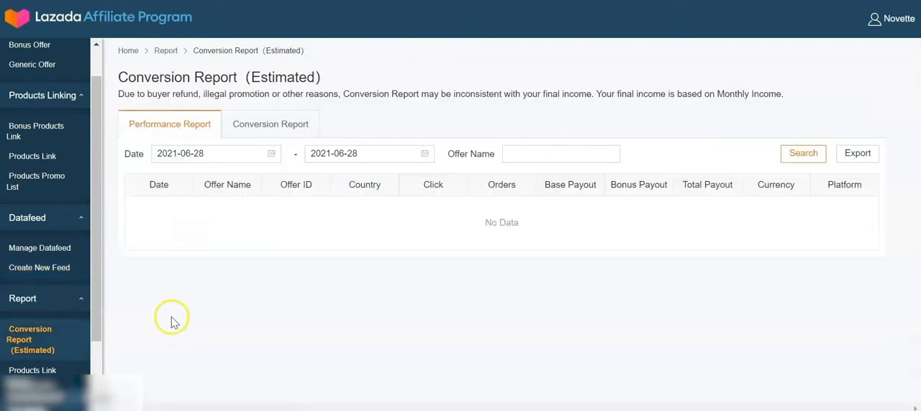
{"action": "mouse_move", "coordinate": [162, 92]}
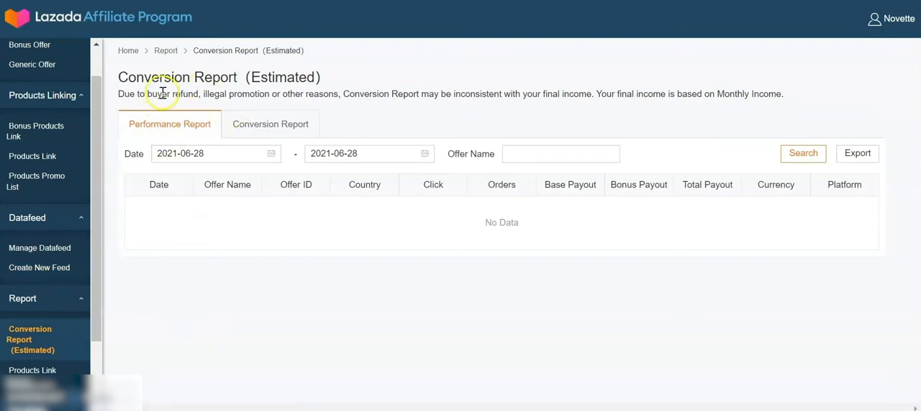
{"action": "mouse_move", "coordinate": [219, 225]}
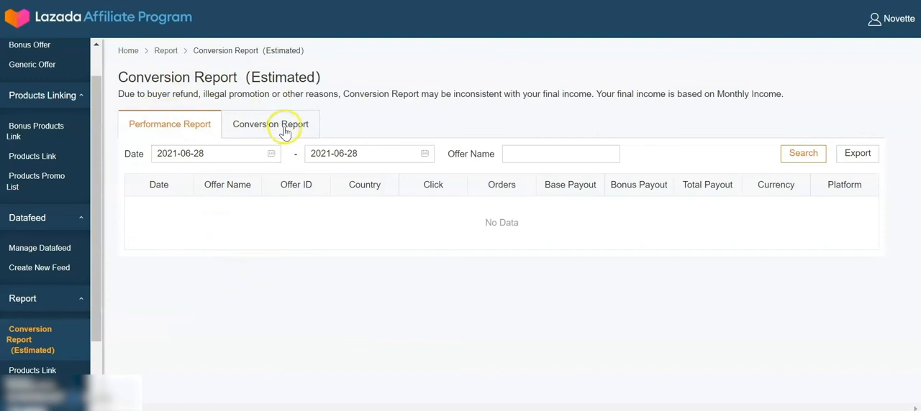
{"action": "mouse_move", "coordinate": [292, 160]}
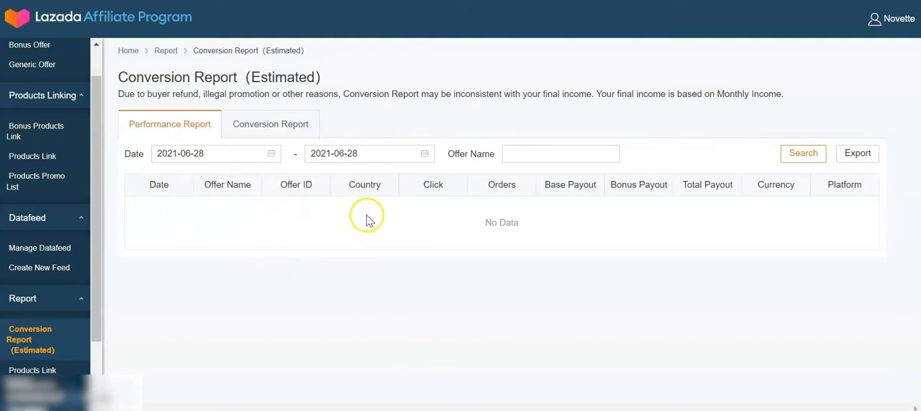
{"action": "mouse_move", "coordinate": [507, 212]}
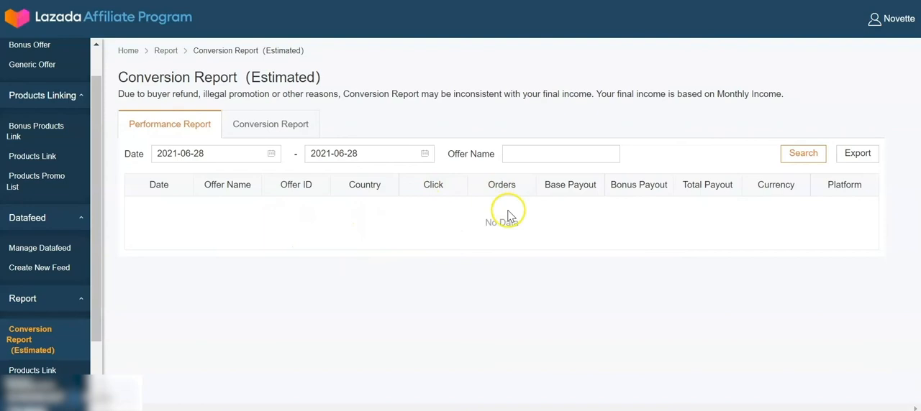
{"action": "mouse_move", "coordinate": [259, 229]}
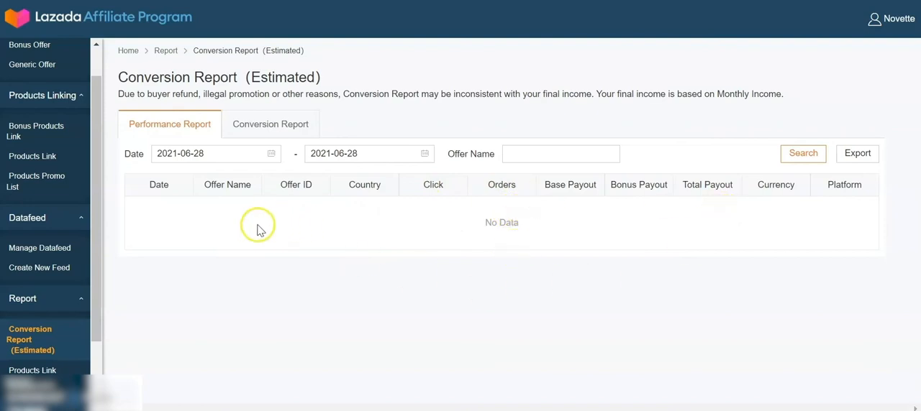
{"action": "mouse_move", "coordinate": [393, 340]}
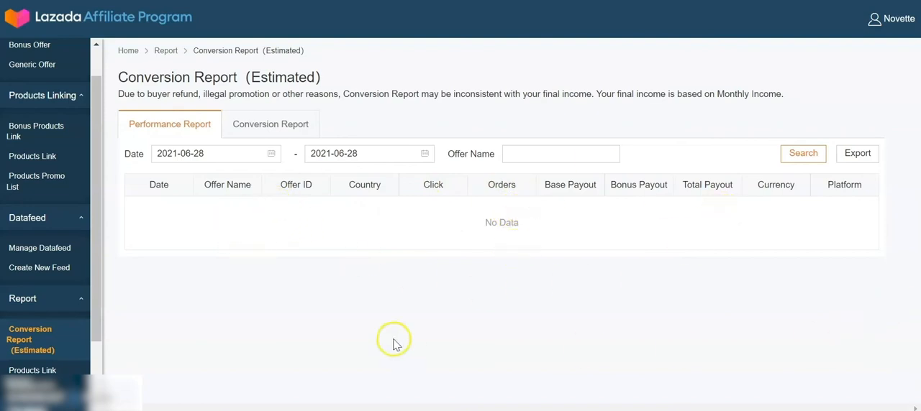
{"action": "mouse_move", "coordinate": [397, 310]}
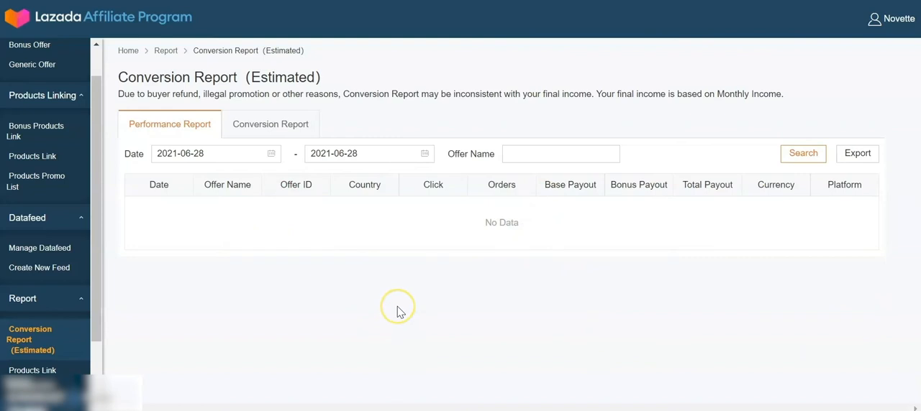
{"action": "left_click", "coordinate": [271, 124]}
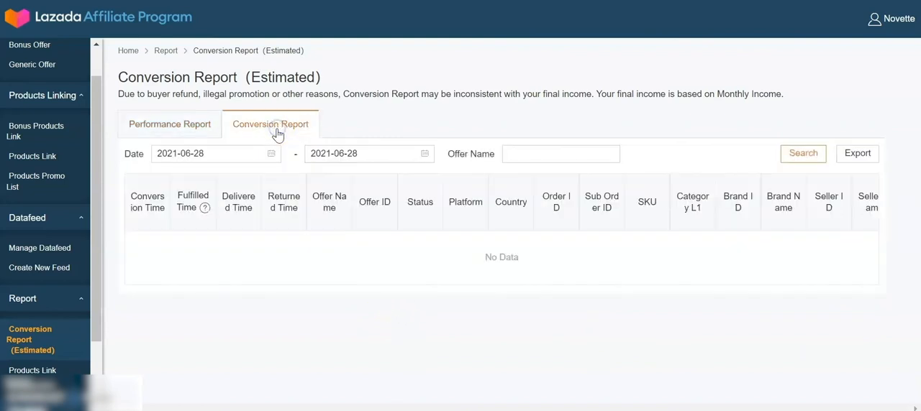
{"action": "mouse_move", "coordinate": [389, 284]}
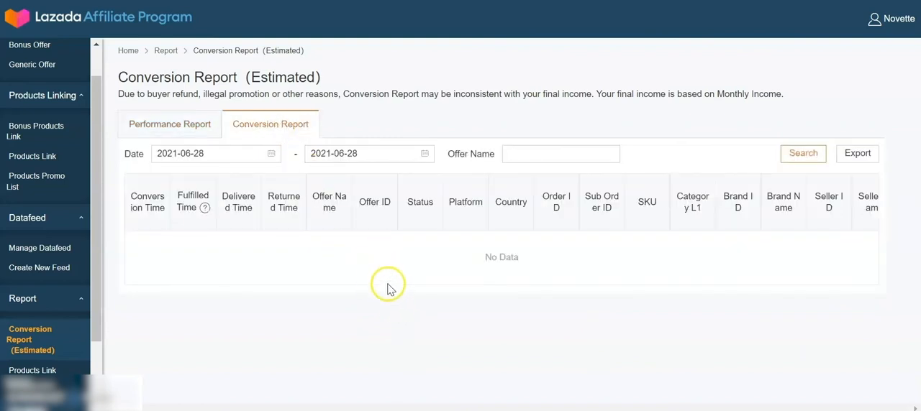
{"action": "mouse_move", "coordinate": [583, 289]}
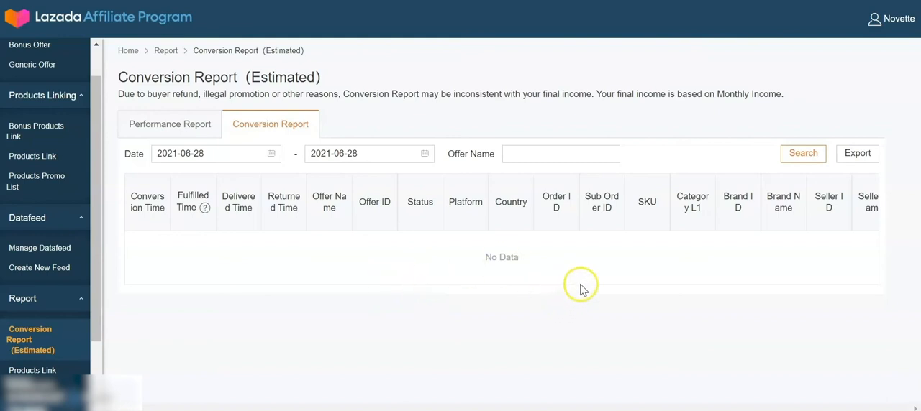
{"action": "mouse_move", "coordinate": [772, 235]}
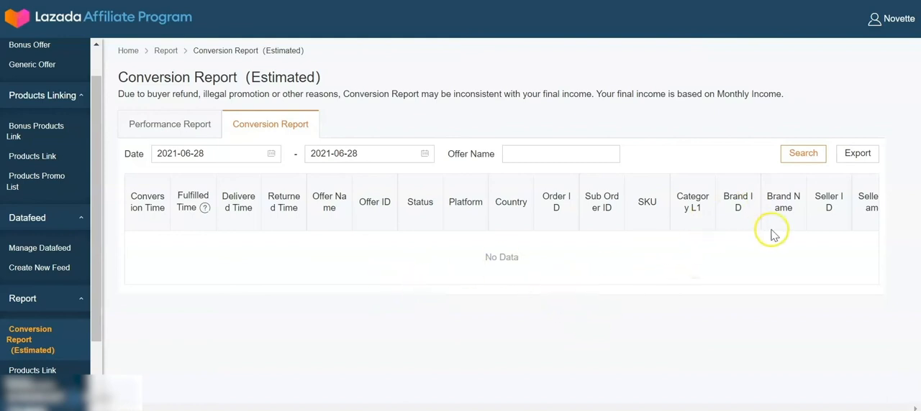
{"action": "mouse_move", "coordinate": [789, 289]}
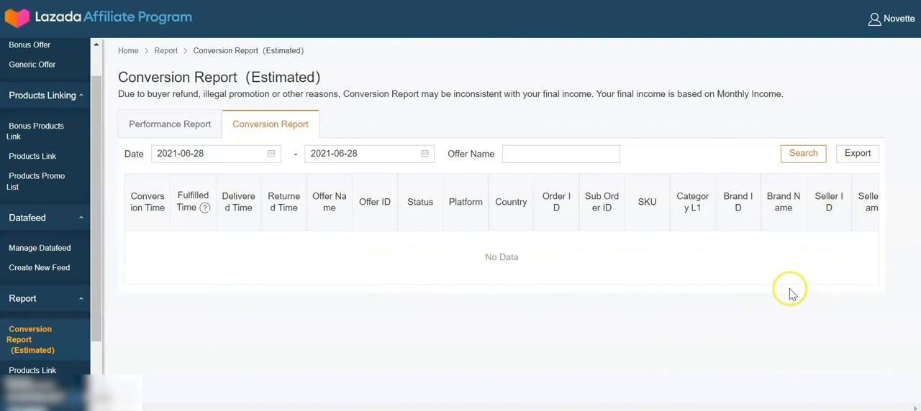
{"action": "mouse_move", "coordinate": [827, 277]}
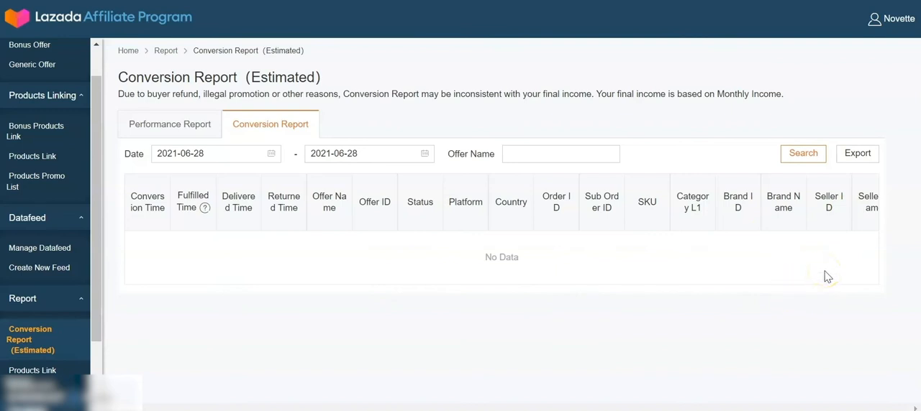
{"action": "mouse_move", "coordinate": [487, 303]}
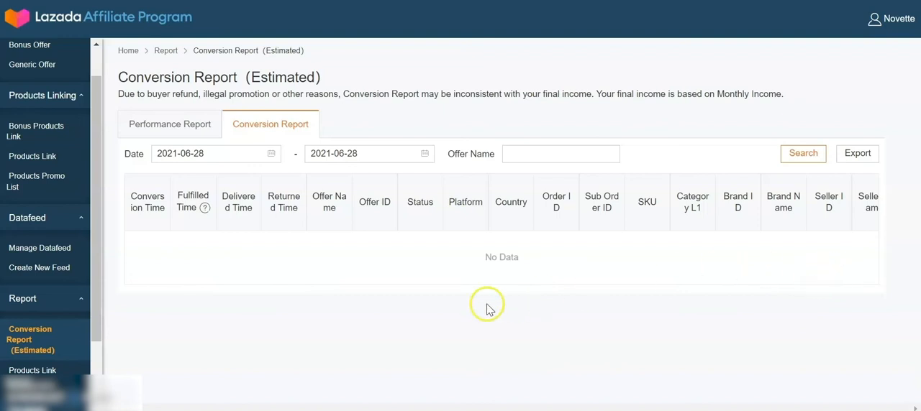
{"action": "mouse_move", "coordinate": [281, 281]}
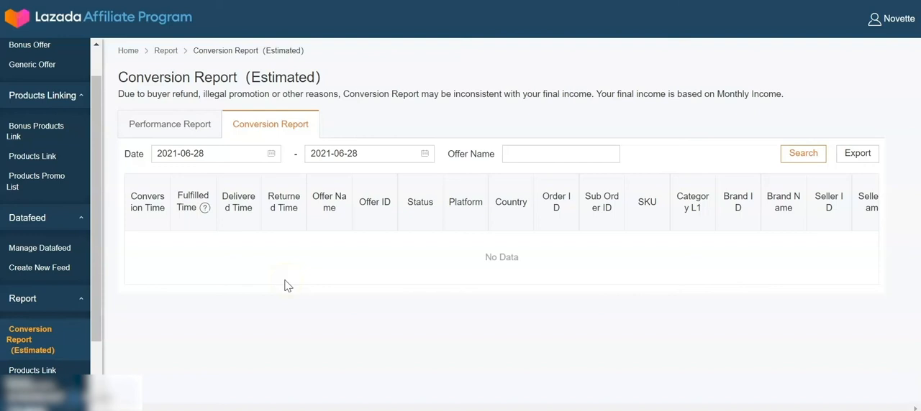
{"action": "mouse_move", "coordinate": [891, 184]}
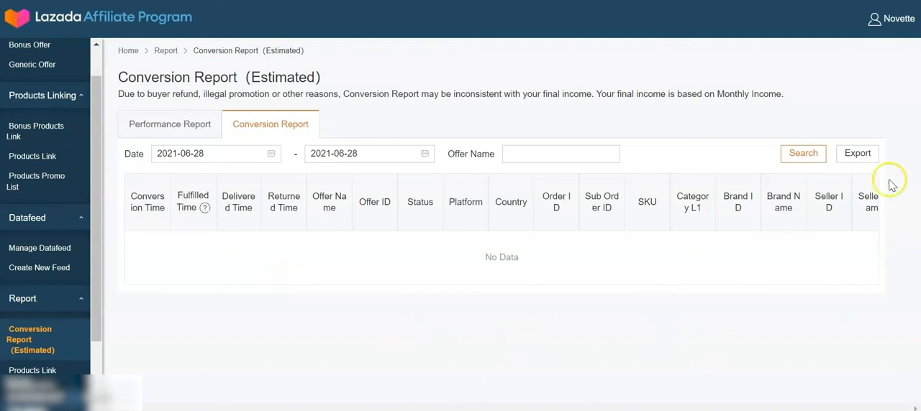
{"action": "mouse_move", "coordinate": [711, 316]}
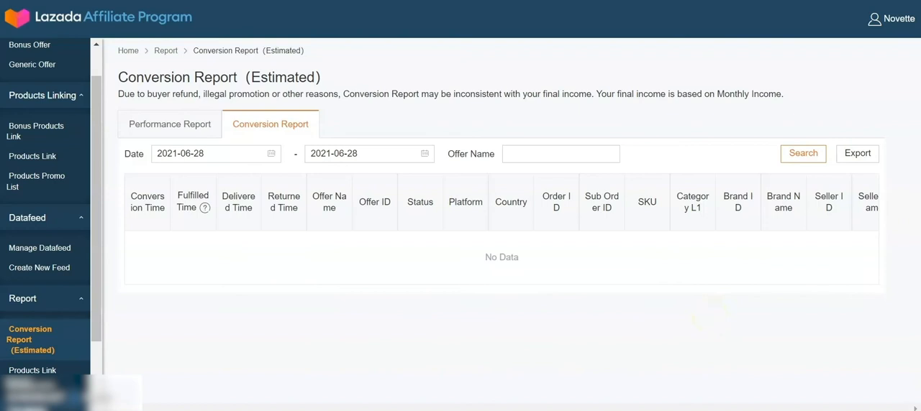
Check the Products Link Report's Performance tab, then its Overview showing zero clicks, orders and payout
{"action": "left_click", "coordinate": [169, 124]}
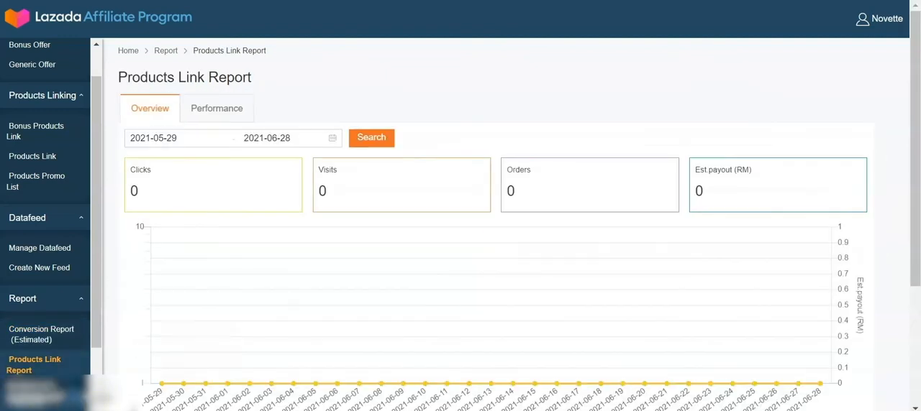
{"action": "mouse_move", "coordinate": [421, 363]}
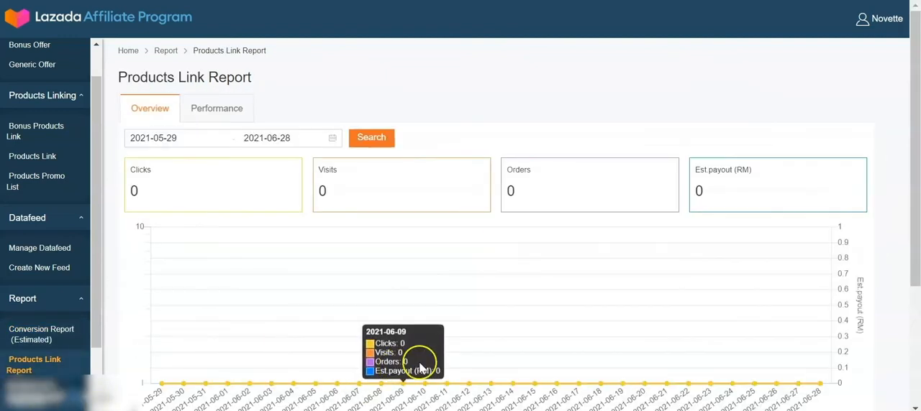
{"action": "mouse_move", "coordinate": [897, 331]}
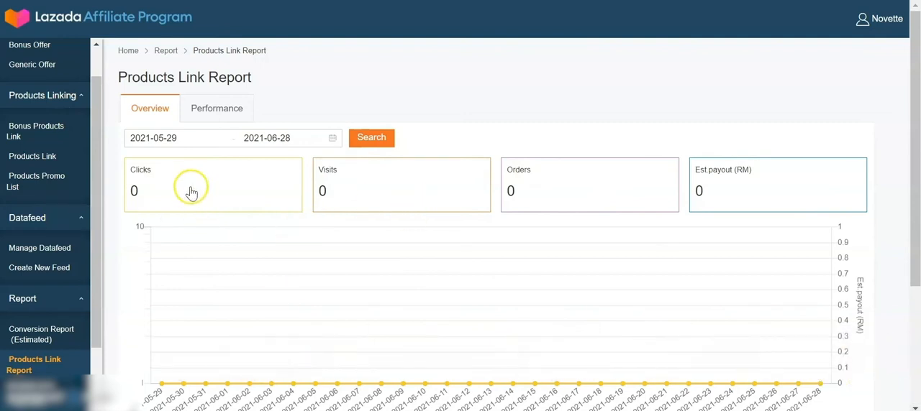
{"action": "mouse_move", "coordinate": [574, 193]}
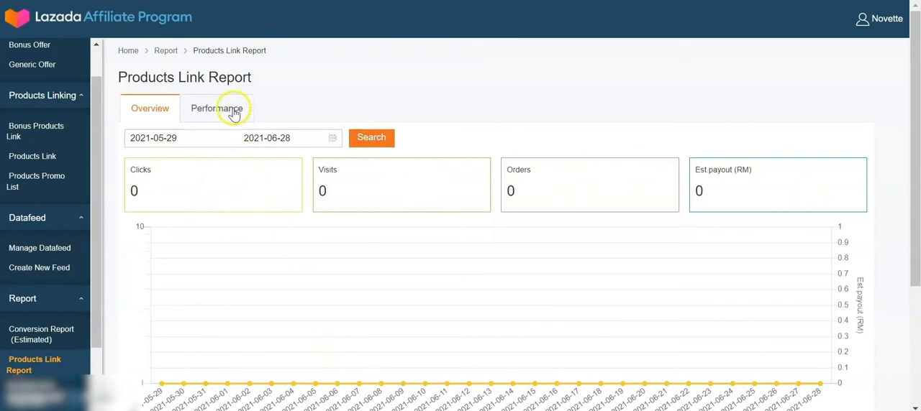
{"action": "left_click", "coordinate": [217, 107]}
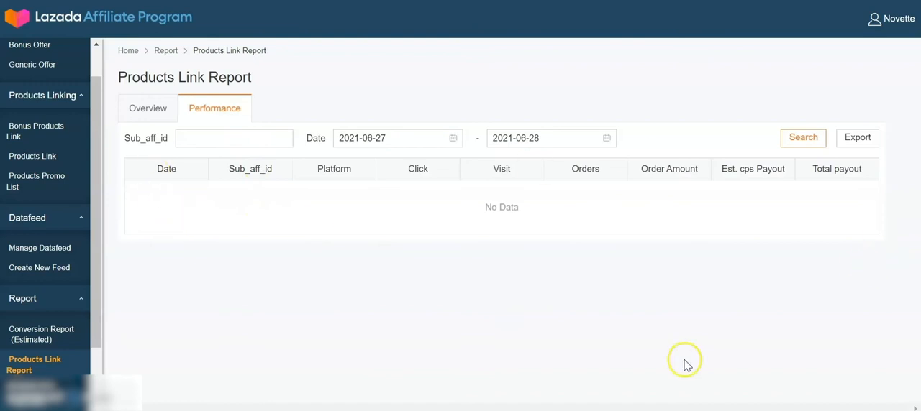
{"action": "left_click", "coordinate": [148, 108]}
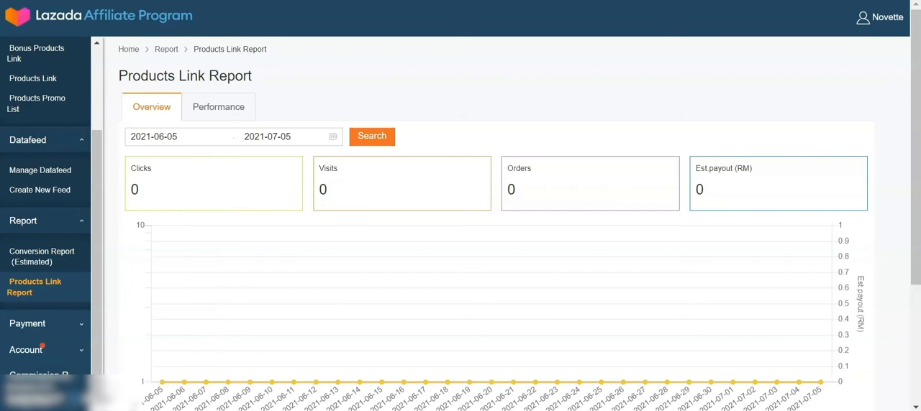
Open Payment > Monthly Income, whose commission and payment status table is empty
{"action": "left_click", "coordinate": [27, 323]}
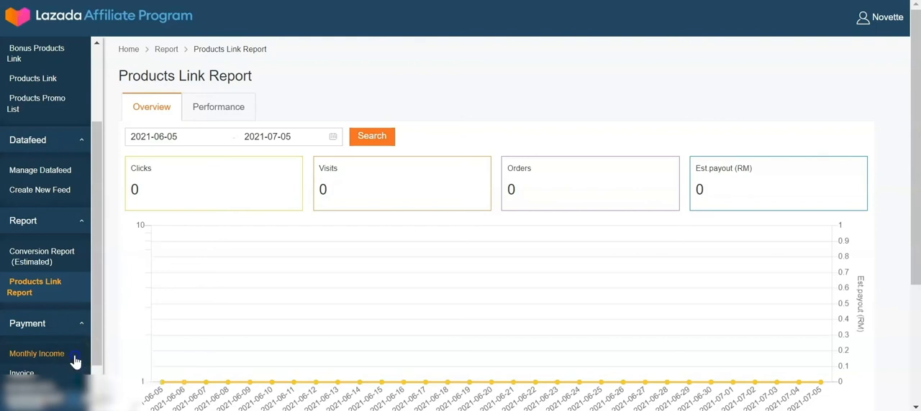
{"action": "left_click", "coordinate": [37, 353]}
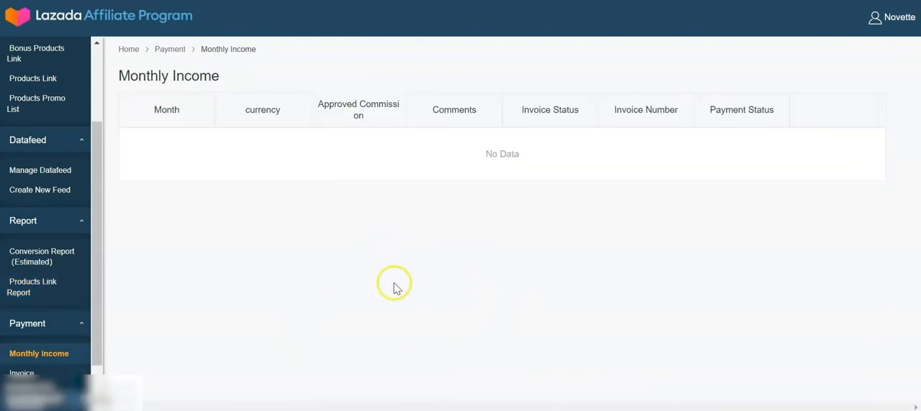
{"action": "mouse_move", "coordinate": [419, 301]}
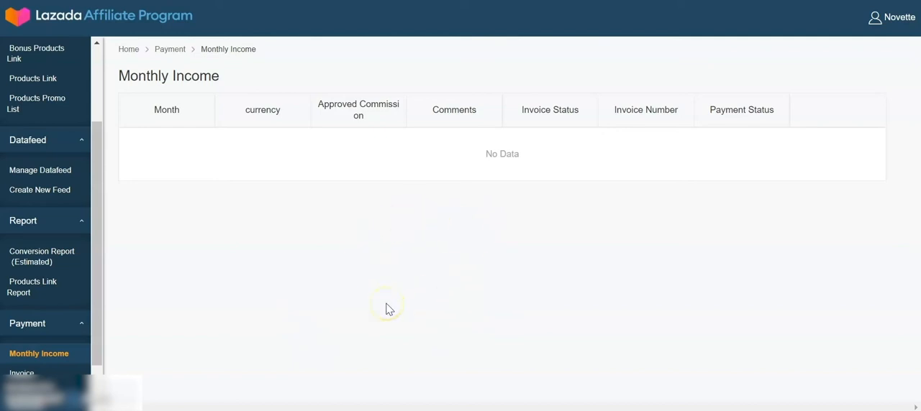
{"action": "mouse_move", "coordinate": [360, 318]}
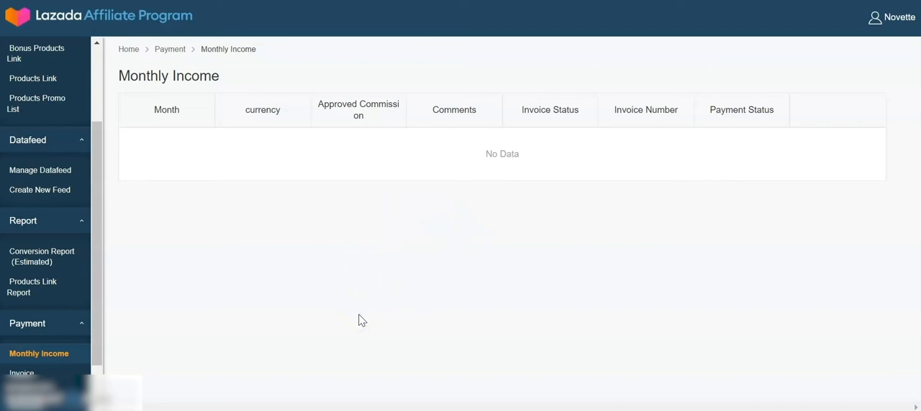
{"action": "mouse_move", "coordinate": [545, 132]}
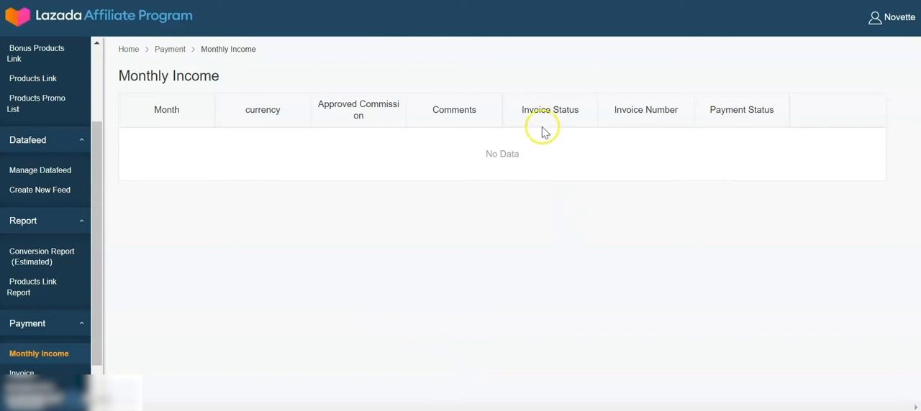
{"action": "mouse_move", "coordinate": [729, 153]}
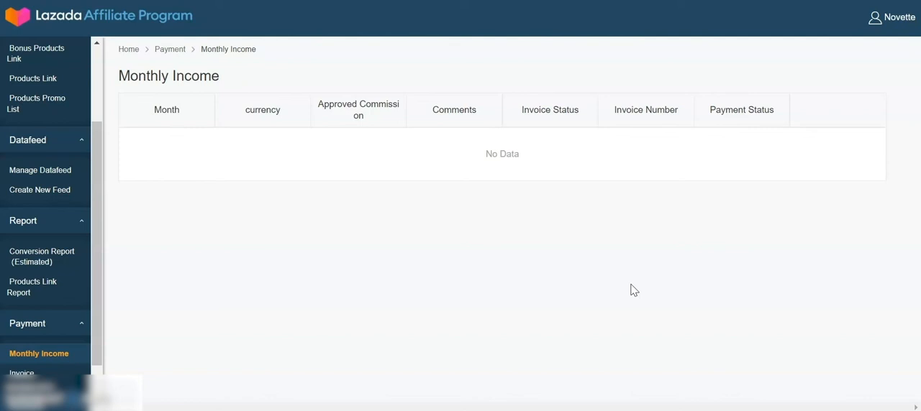
View Account > Basic Info, then the Bank Info page with blank bank account fields
{"action": "scroll", "scroll_direction": "down", "scroll_amount": 3}
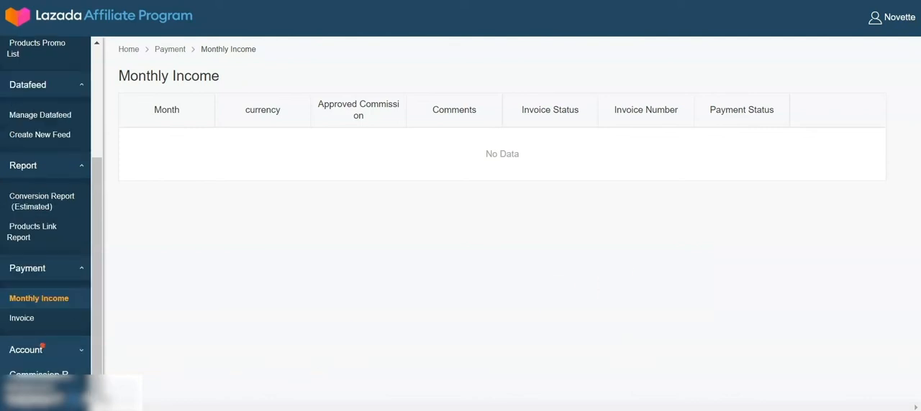
{"action": "mouse_move", "coordinate": [162, 400]}
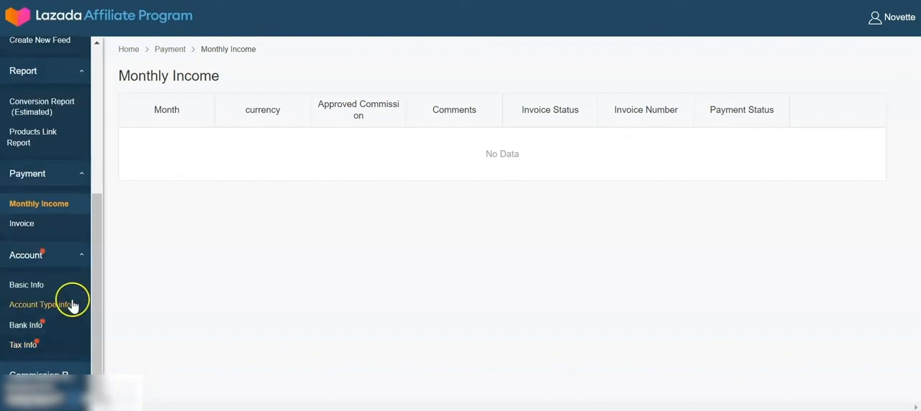
{"action": "mouse_move", "coordinate": [55, 285]}
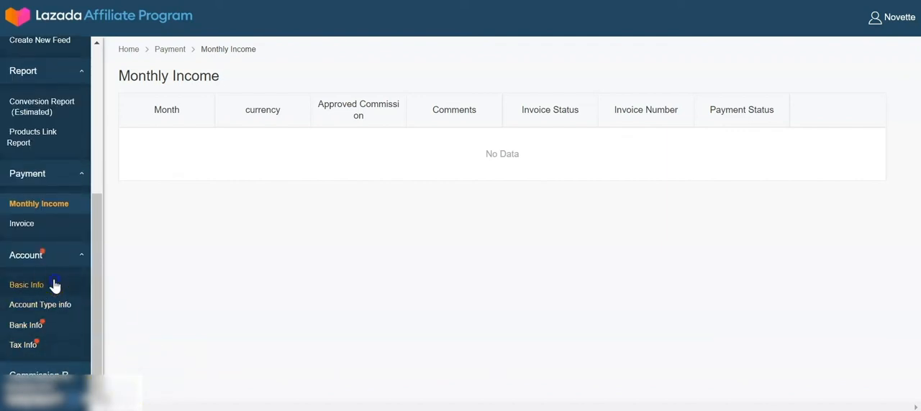
{"action": "left_click", "coordinate": [26, 285]}
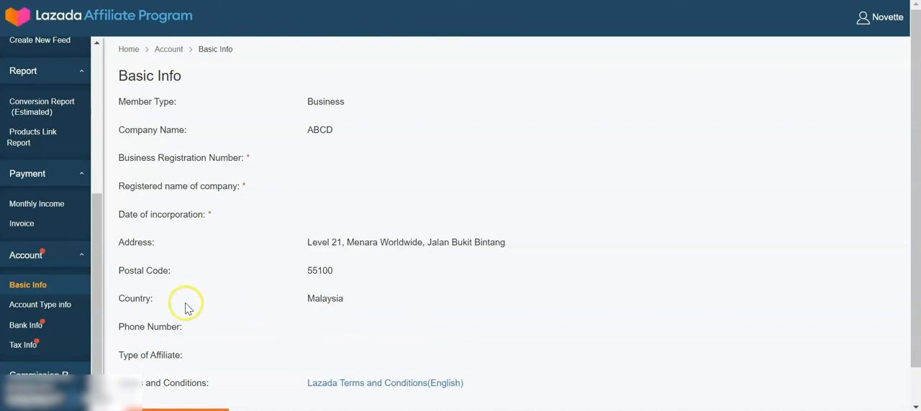
{"action": "left_click", "coordinate": [25, 326]}
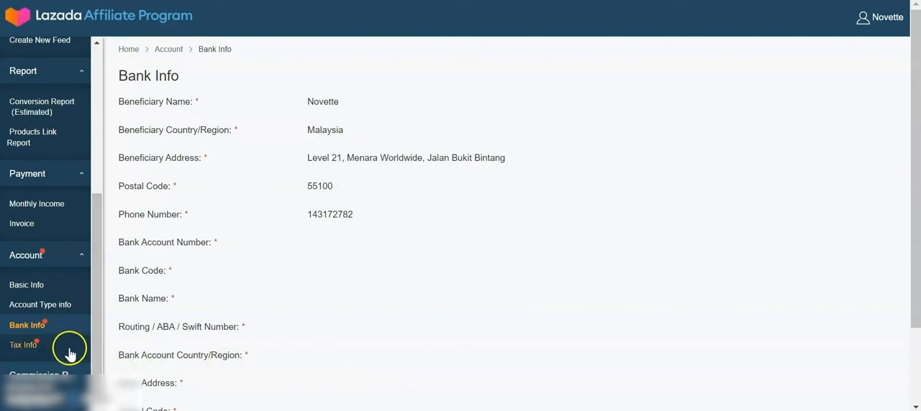
Review the Tax Info form, then open the per-category web and app CPS Commission Rate table
{"action": "left_click", "coordinate": [24, 345]}
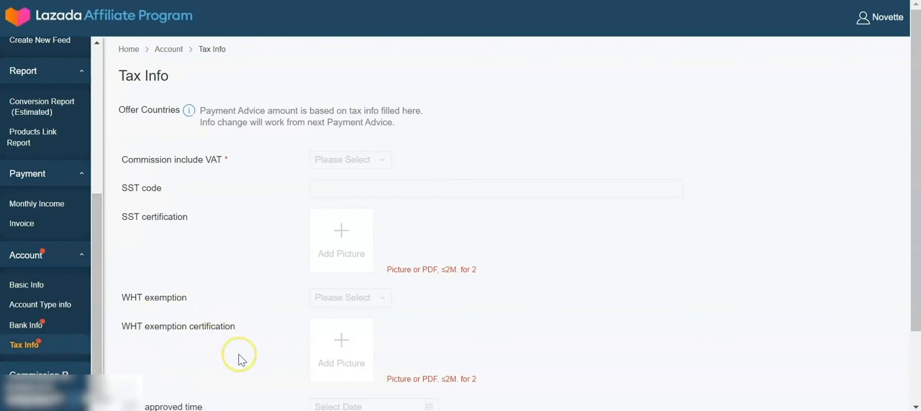
{"action": "mouse_move", "coordinate": [240, 360]}
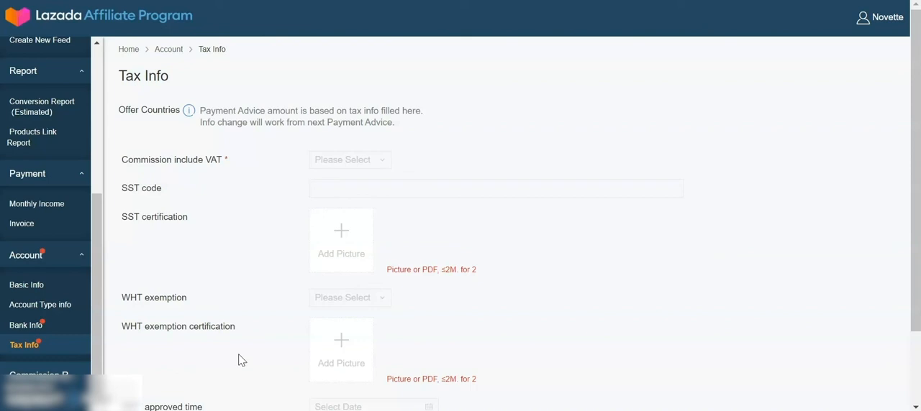
{"action": "left_click", "coordinate": [37, 375]}
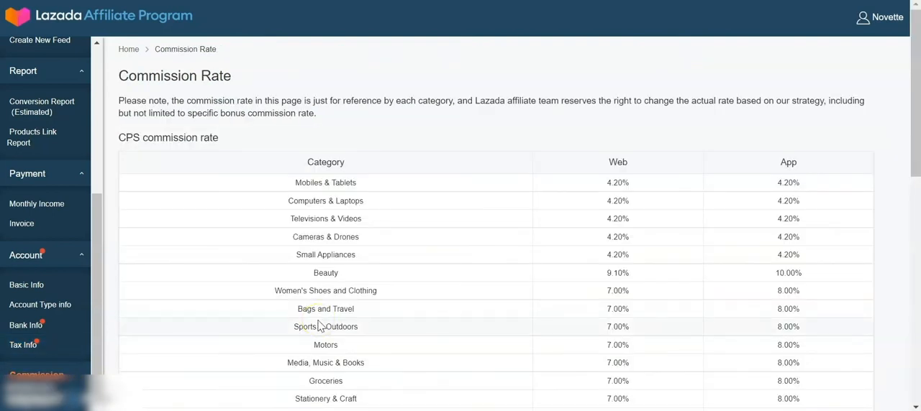
{"action": "scroll", "scroll_direction": "down", "scroll_amount": 3}
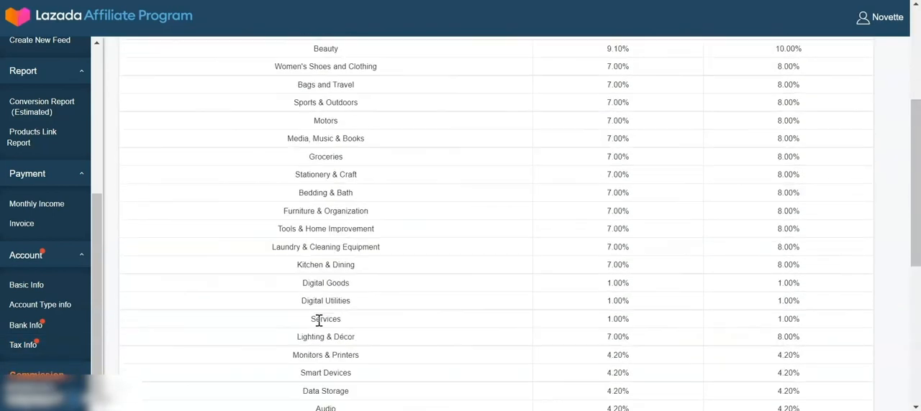
{"action": "scroll", "scroll_direction": "up", "scroll_amount": 3}
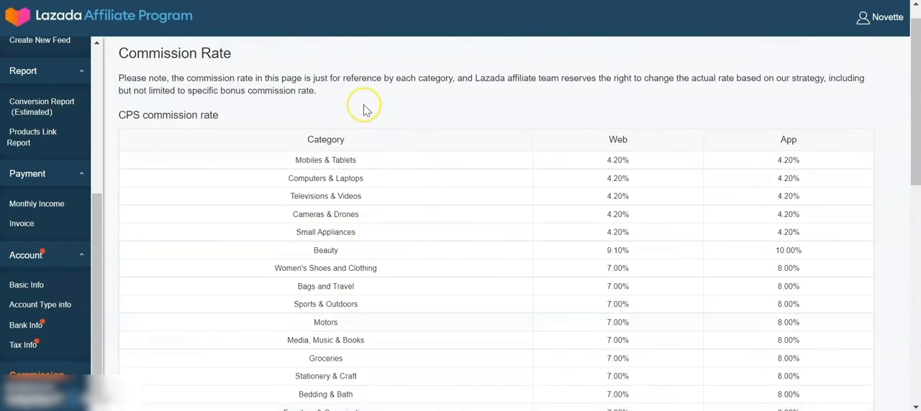
{"action": "mouse_move", "coordinate": [365, 105]}
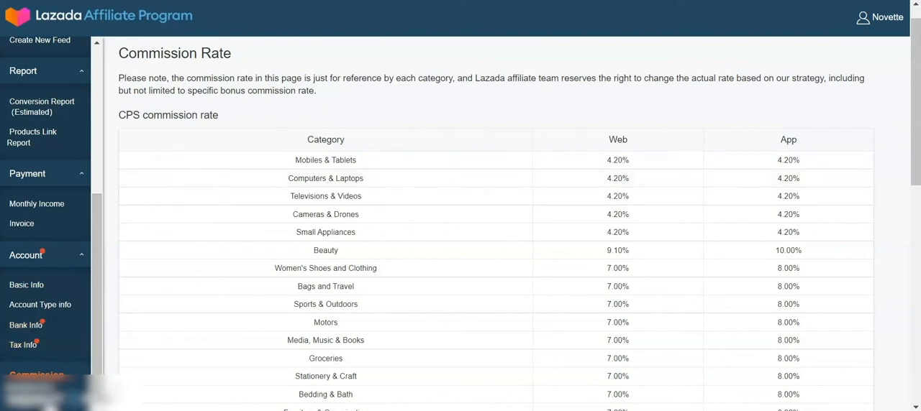
{"action": "scroll", "scroll_direction": "down", "scroll_amount": 3}
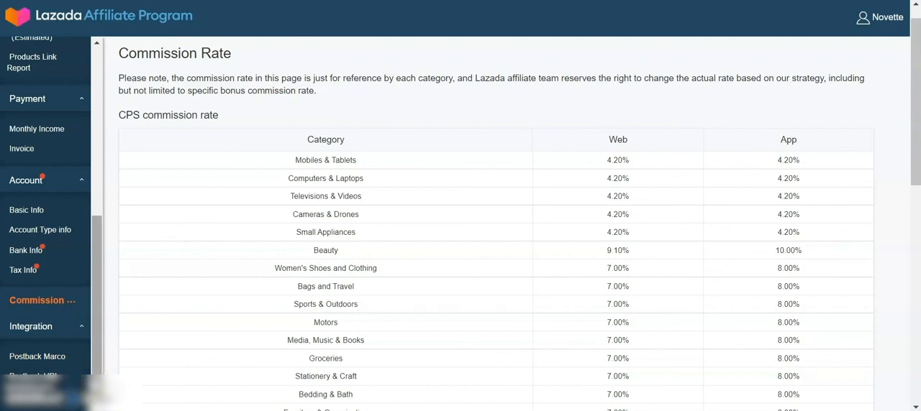
Open Integration > Postback Marco, explaining CPS postbacks with a macro definitions table
{"action": "left_click", "coordinate": [37, 356]}
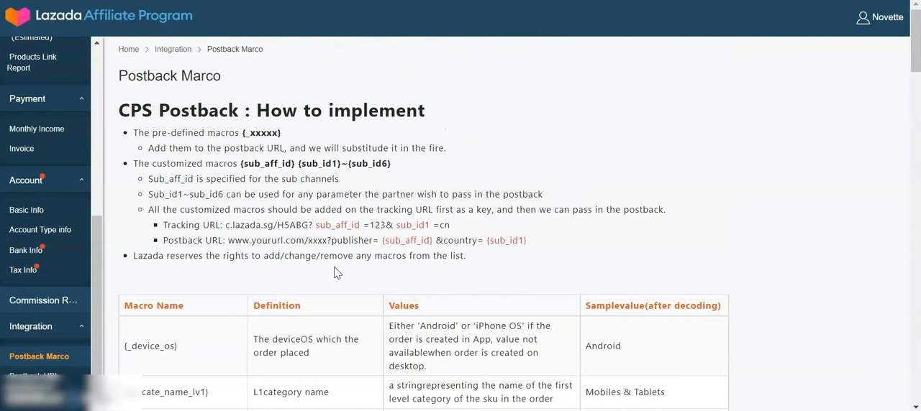
{"action": "mouse_move", "coordinate": [522, 93]}
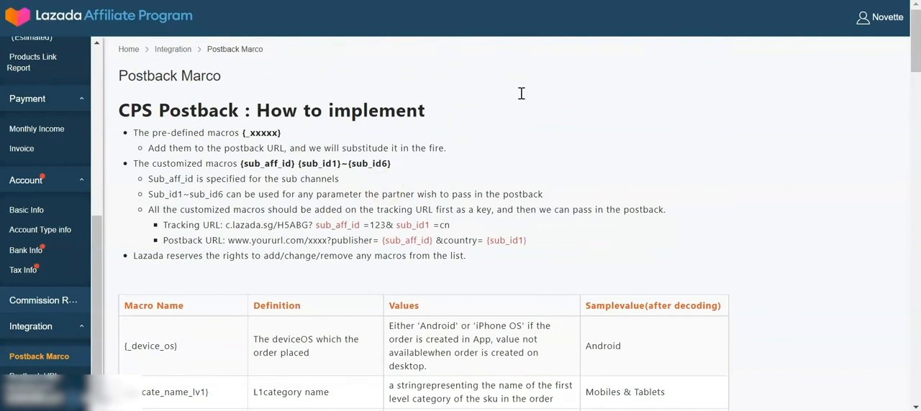